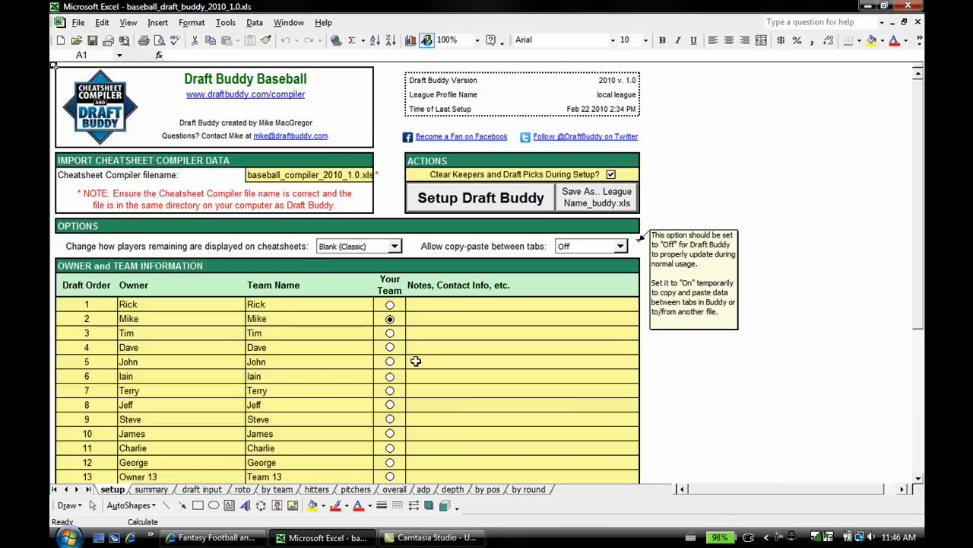
mouse_move(546, 208)
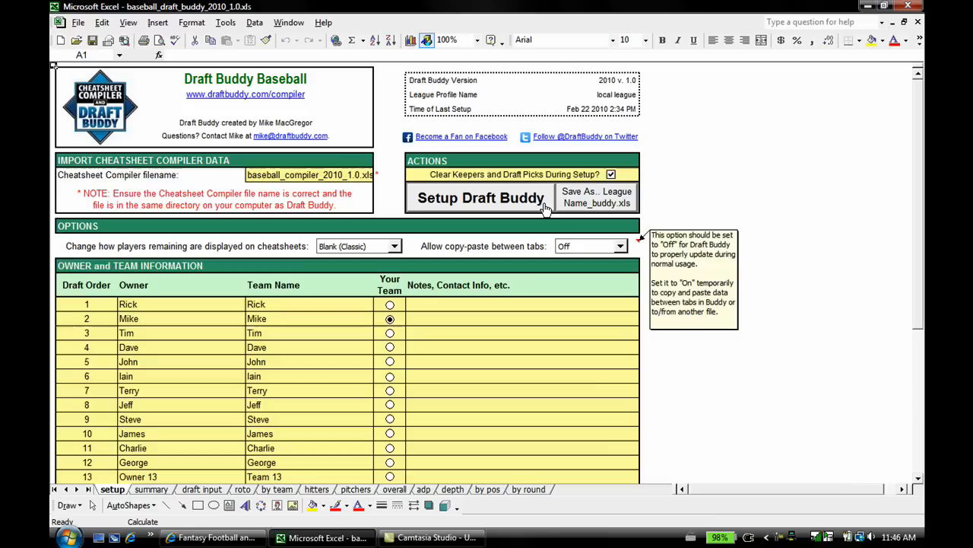
mouse_move(427, 372)
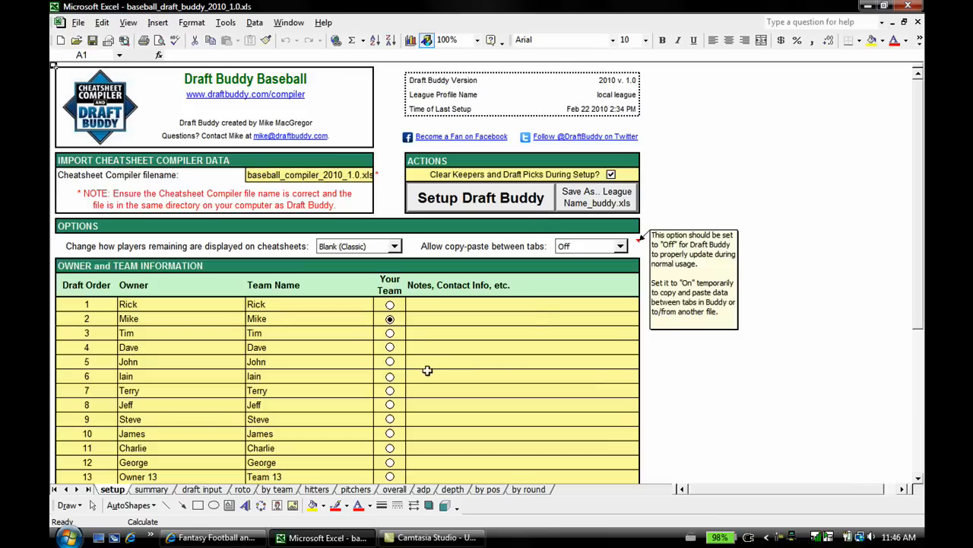
mouse_move(268, 362)
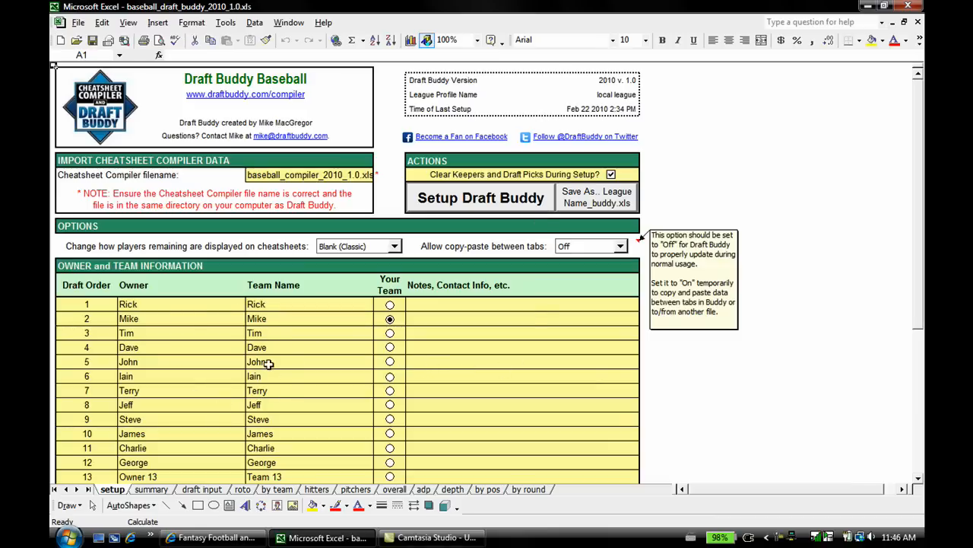
Switch to the summary sheet to review Draft Pick Status and Draft Recap By Team
click(389, 319)
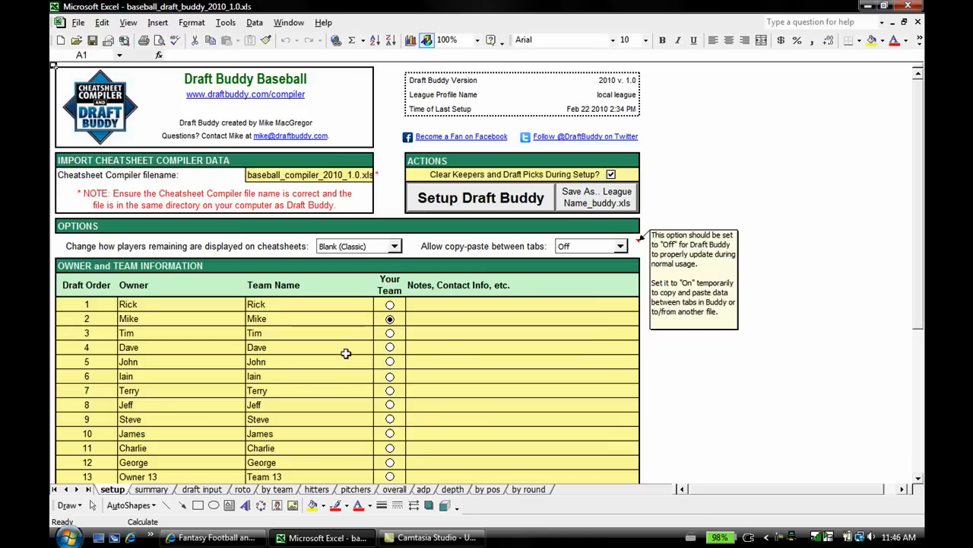
mouse_move(335, 369)
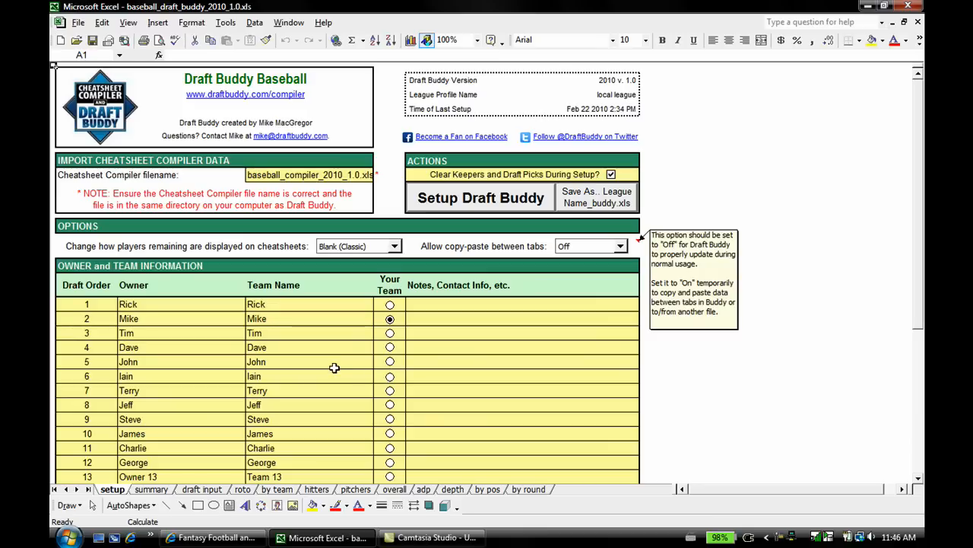
mouse_move(152, 494)
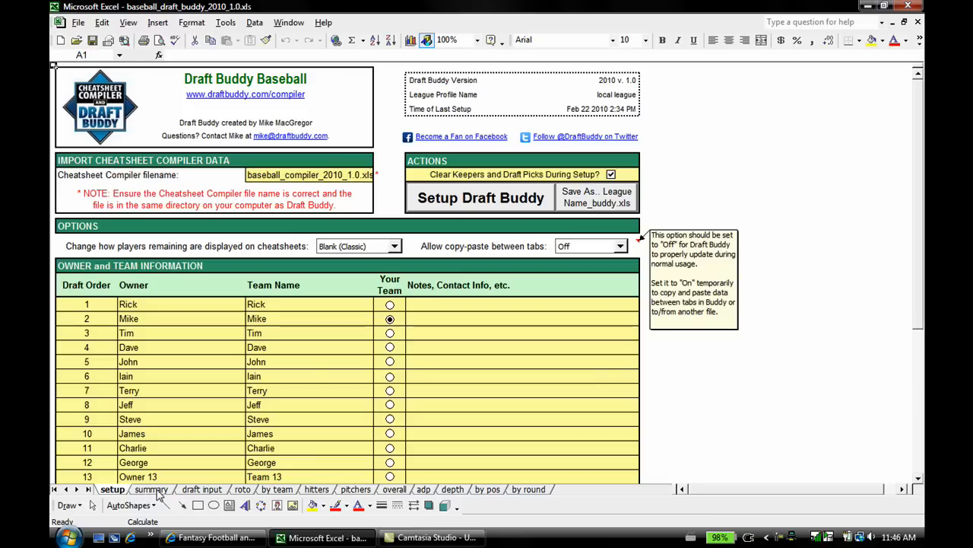
click(152, 490)
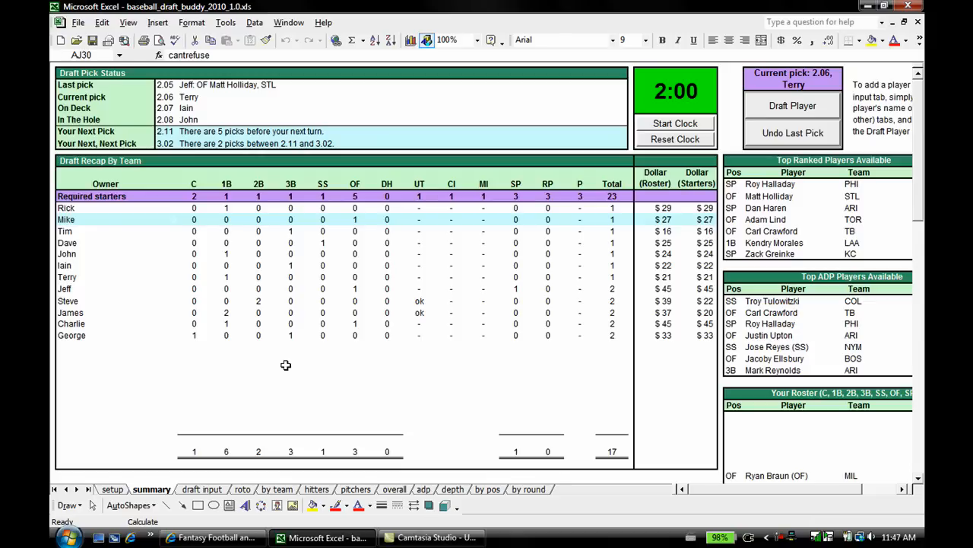
mouse_move(240, 103)
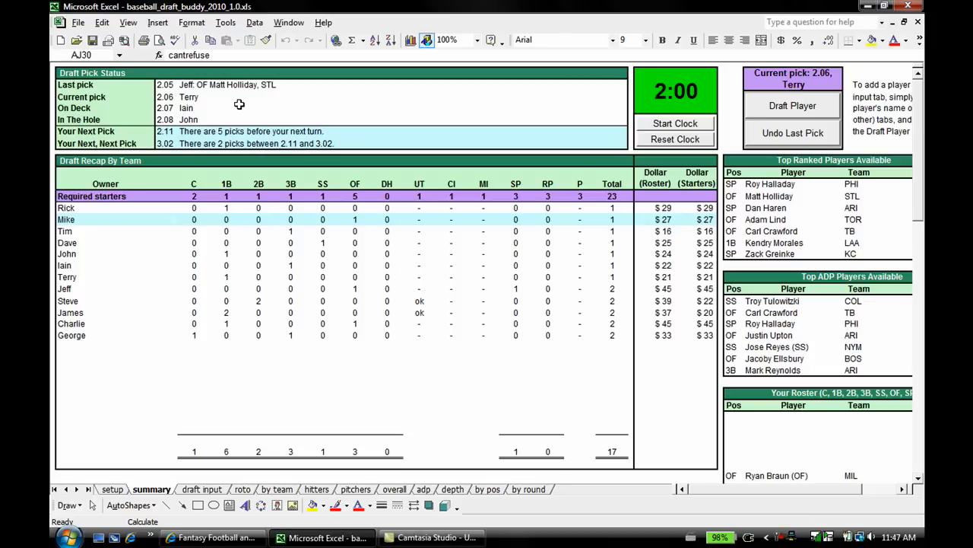
mouse_move(248, 116)
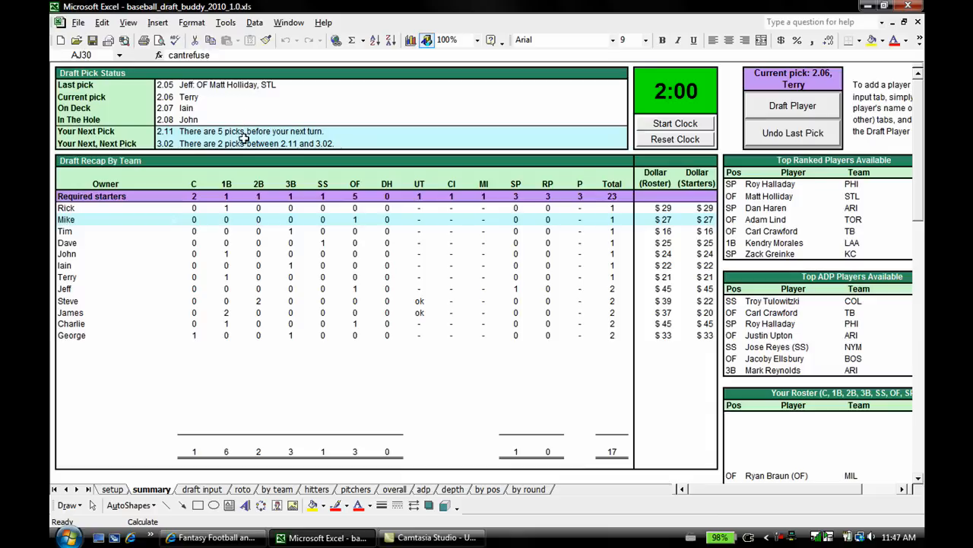
mouse_move(298, 297)
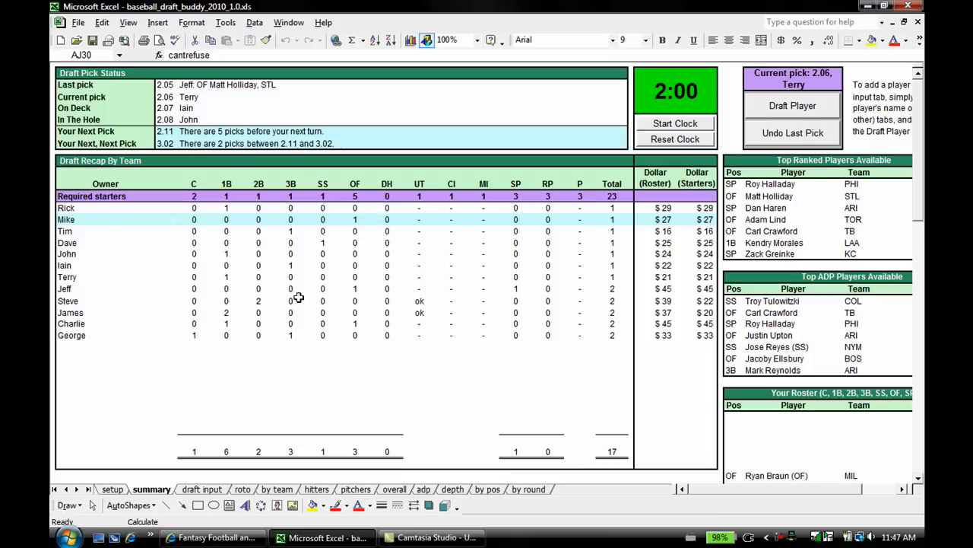
mouse_move(193, 213)
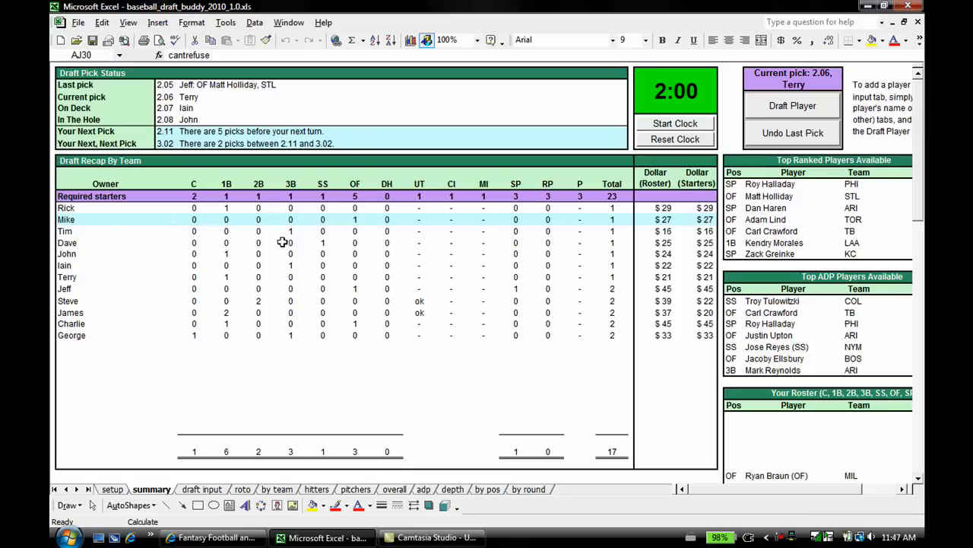
mouse_move(276, 312)
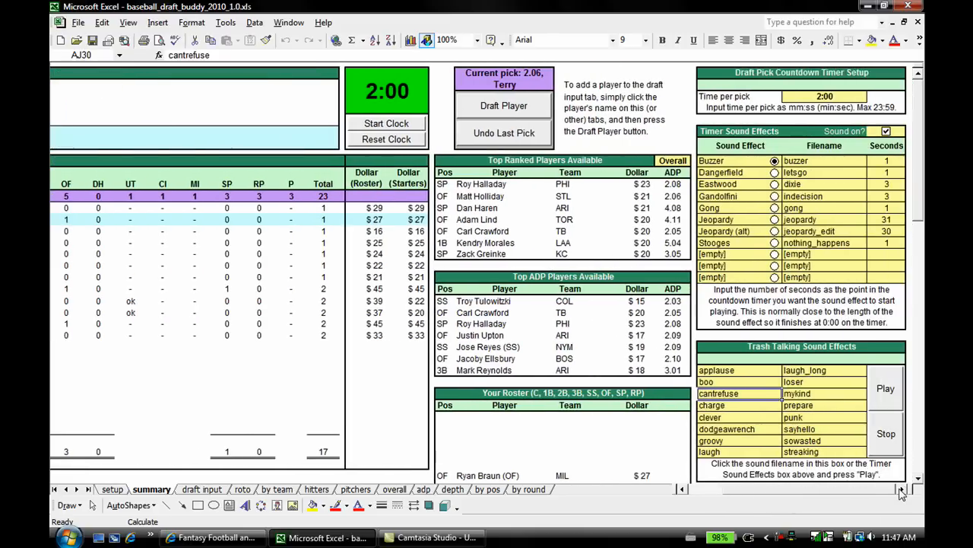
Change the Top Ranked Players Available position filter from Overall to 1B
scroll(right, 3)
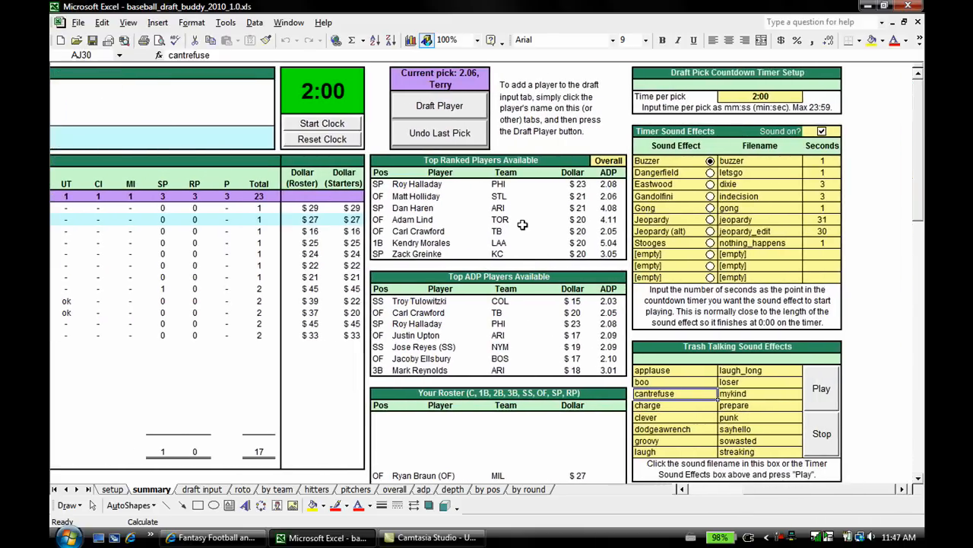
mouse_move(539, 320)
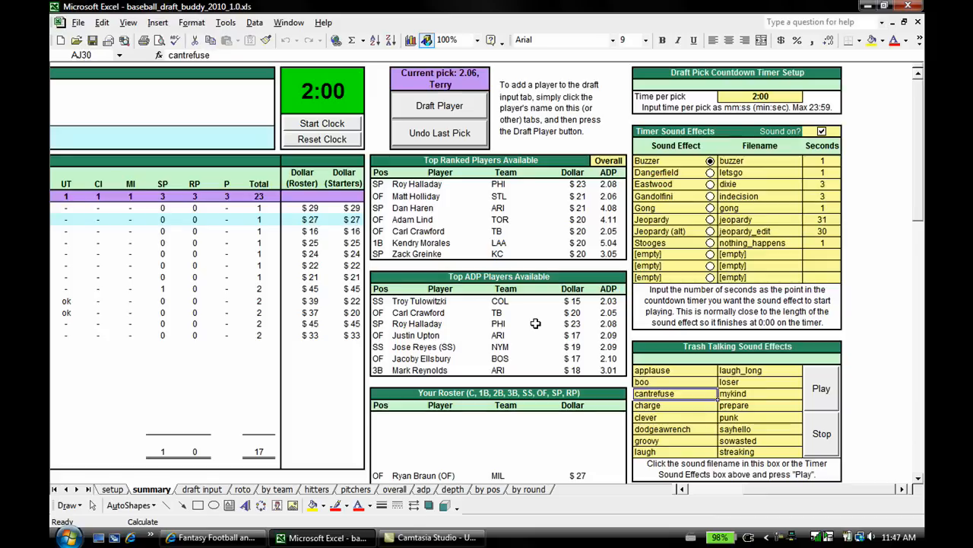
scroll(down, 3)
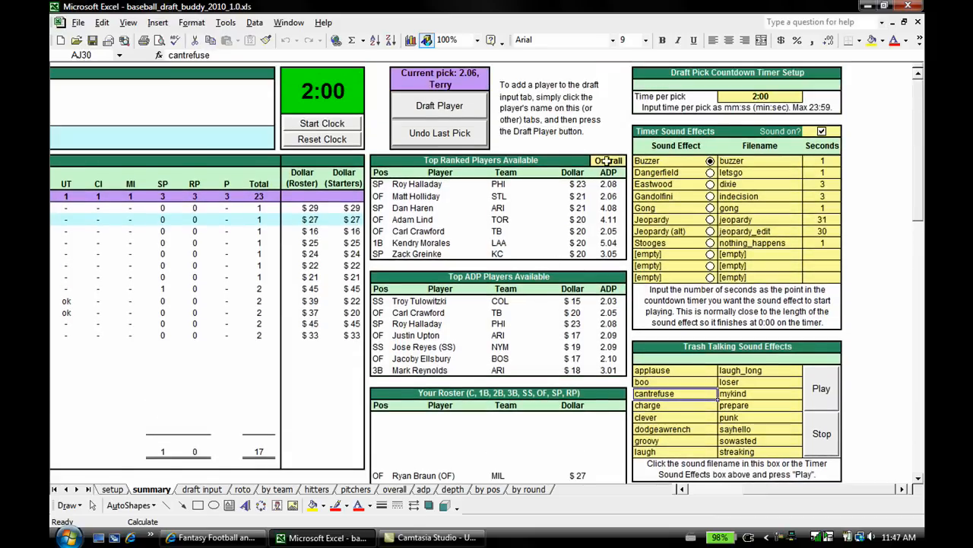
click(633, 161)
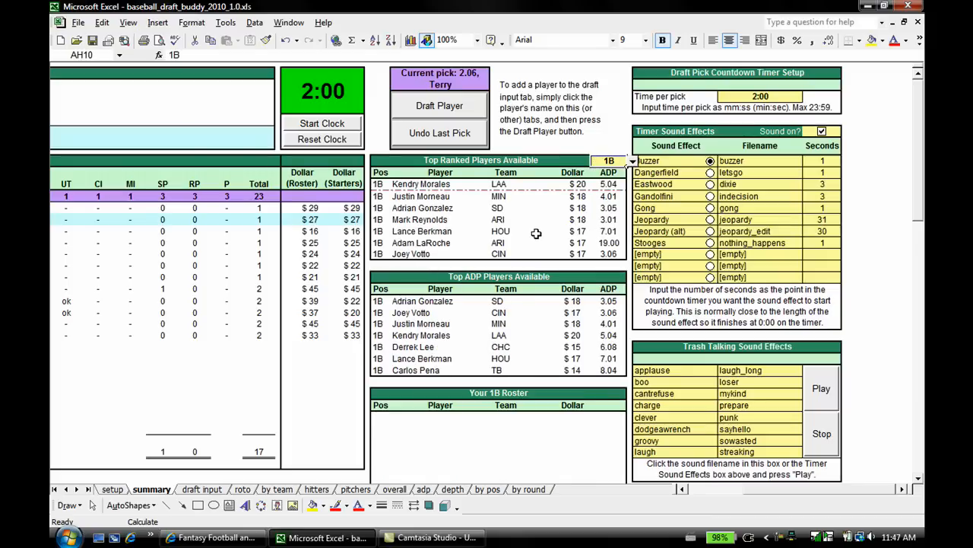
mouse_move(534, 335)
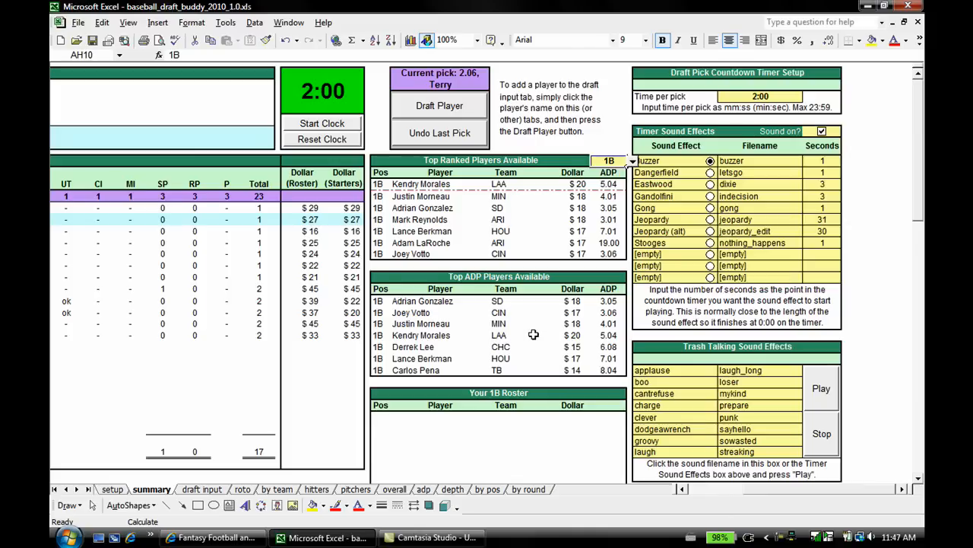
mouse_move(280, 88)
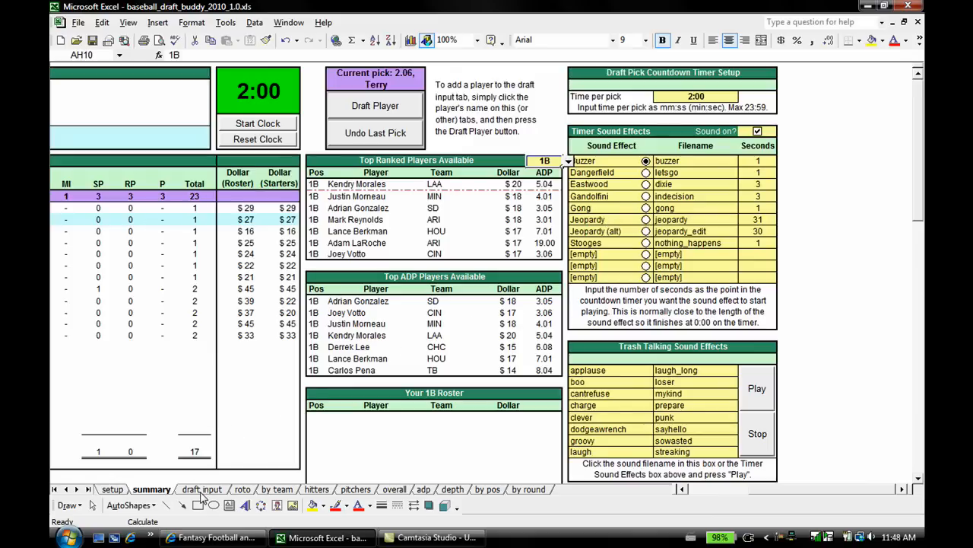
On the draft input sheet, mark Jeff's pick 2.05 as traded to Mike
click(200, 490)
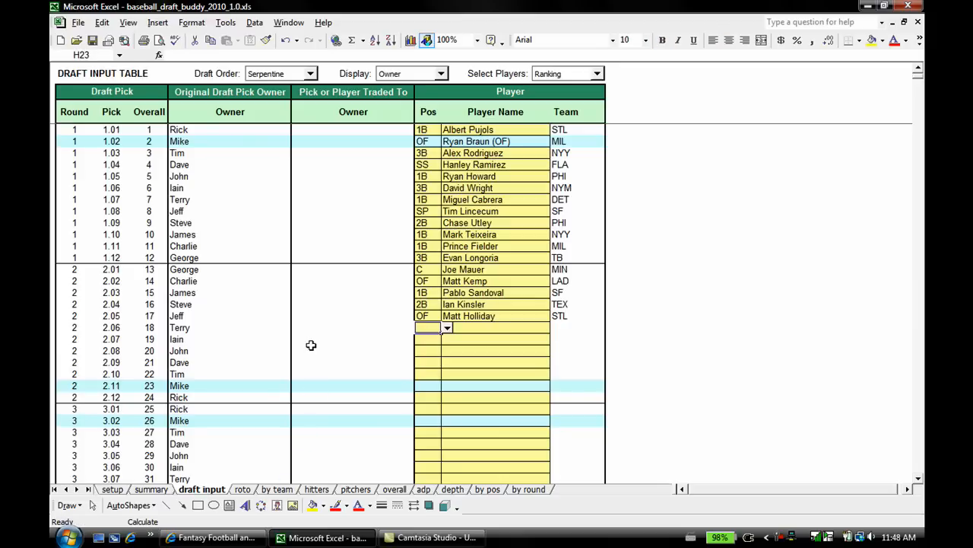
mouse_move(336, 210)
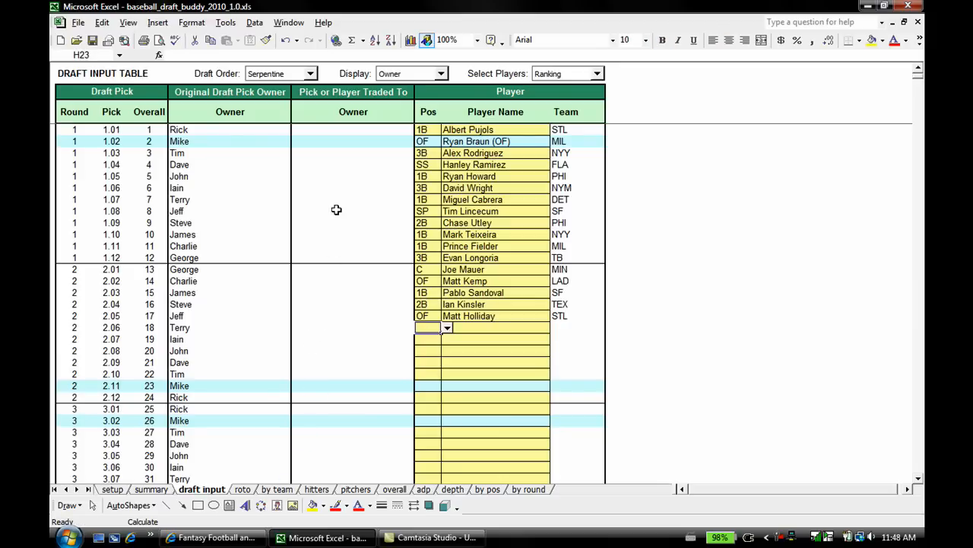
scroll(down, 3)
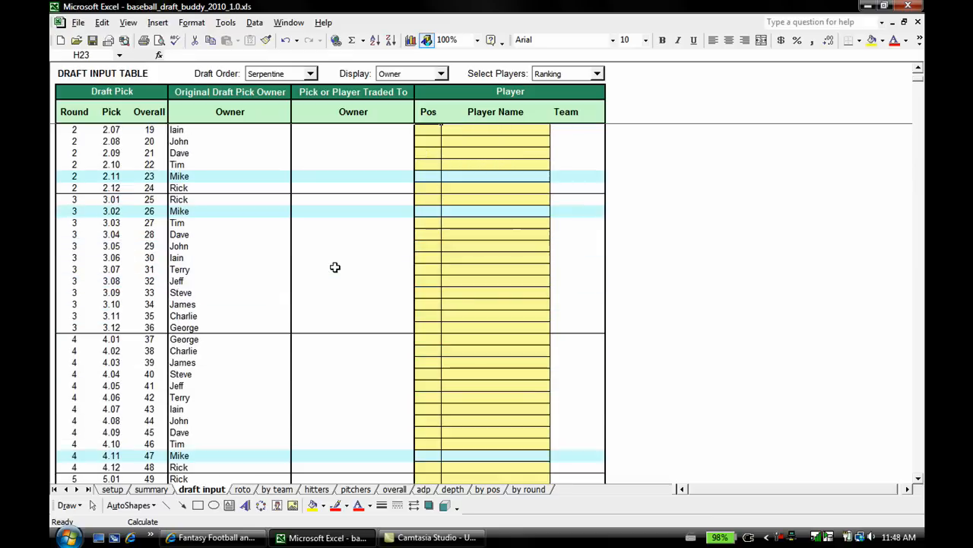
scroll(down, 3)
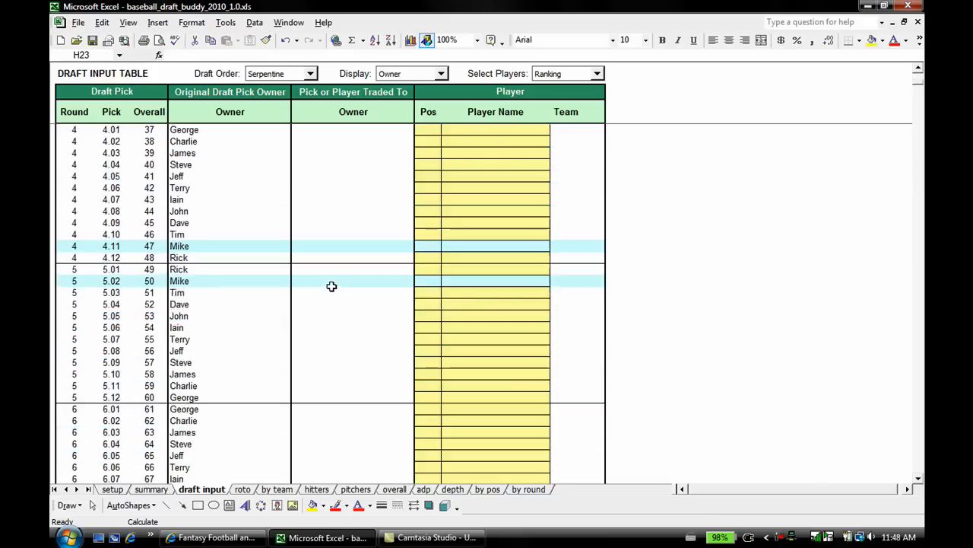
scroll(up, 3)
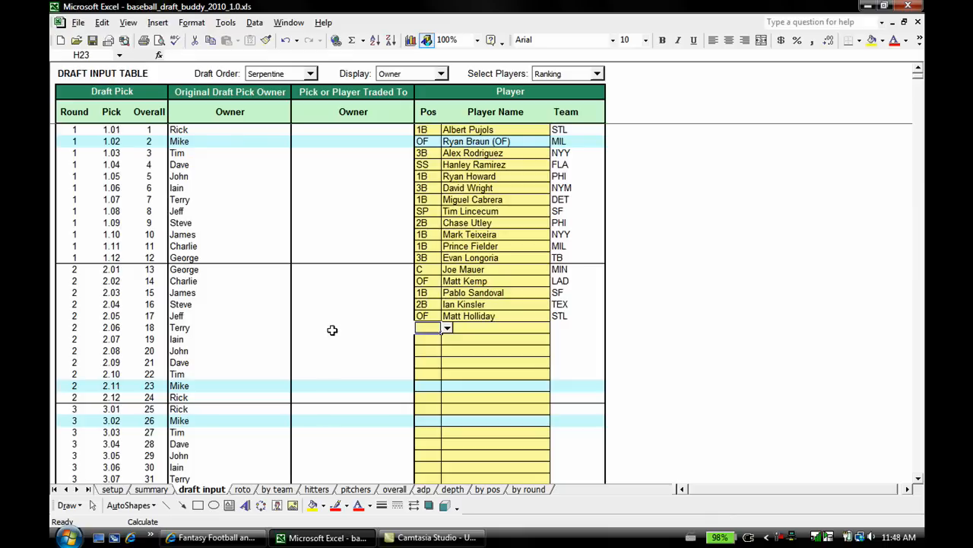
click(447, 328)
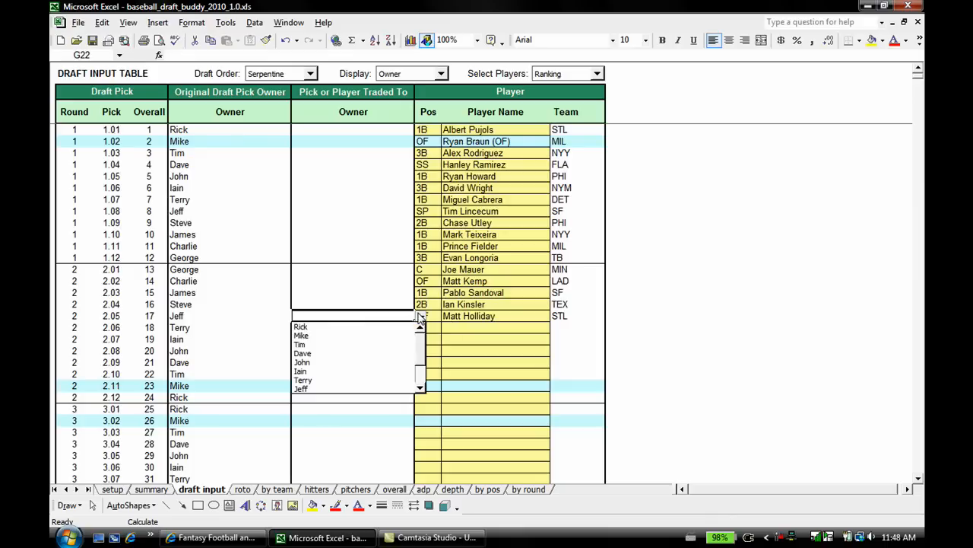
click(301, 336)
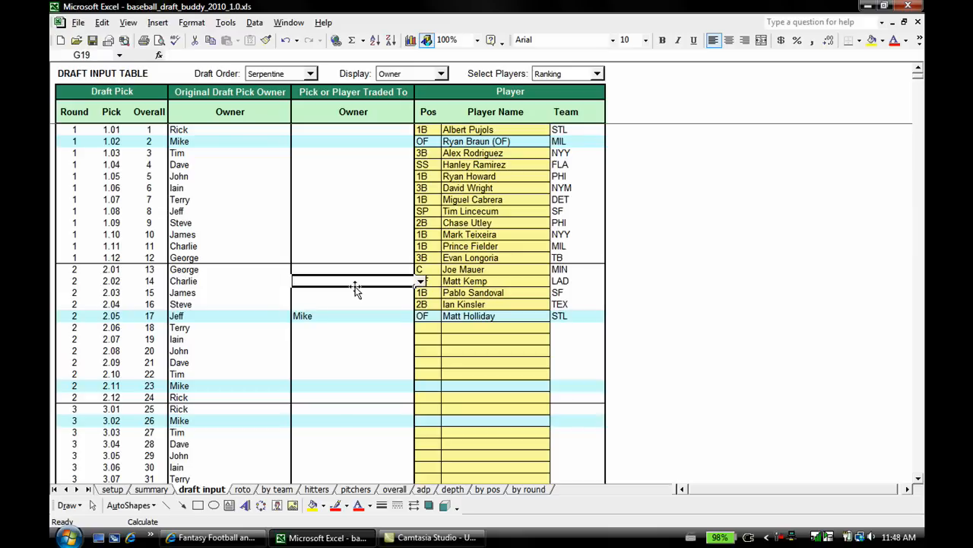
Move down to the position cell of the next pick to be entered
scroll(down, 3)
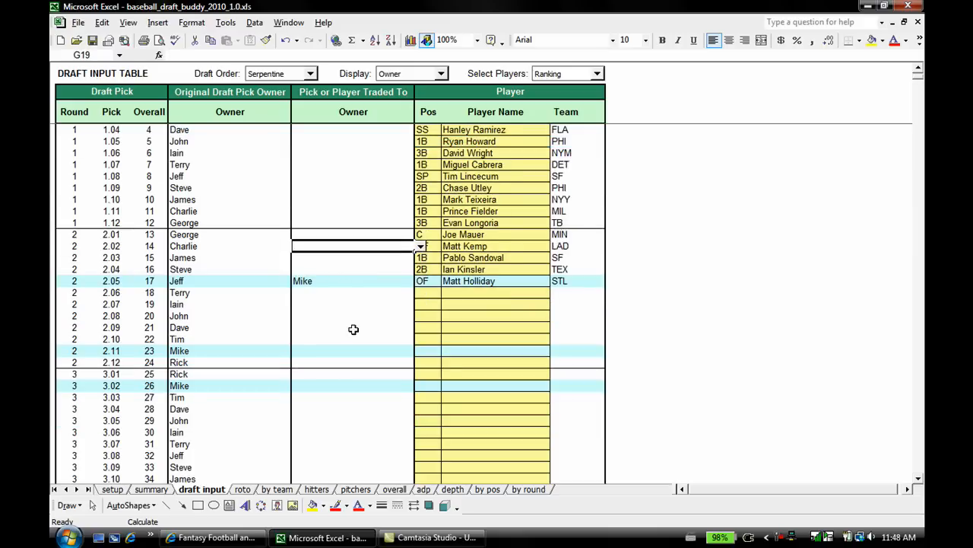
scroll(down, 3)
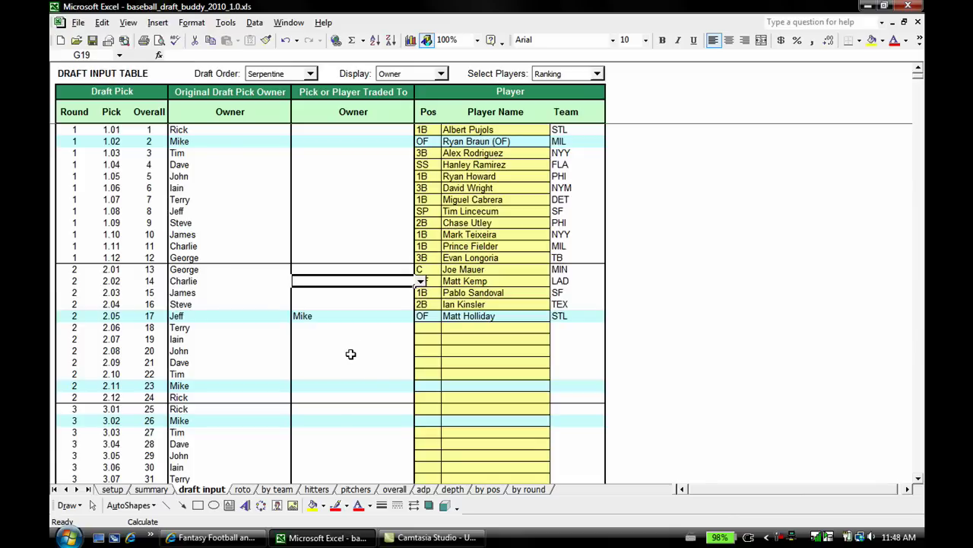
click(428, 327)
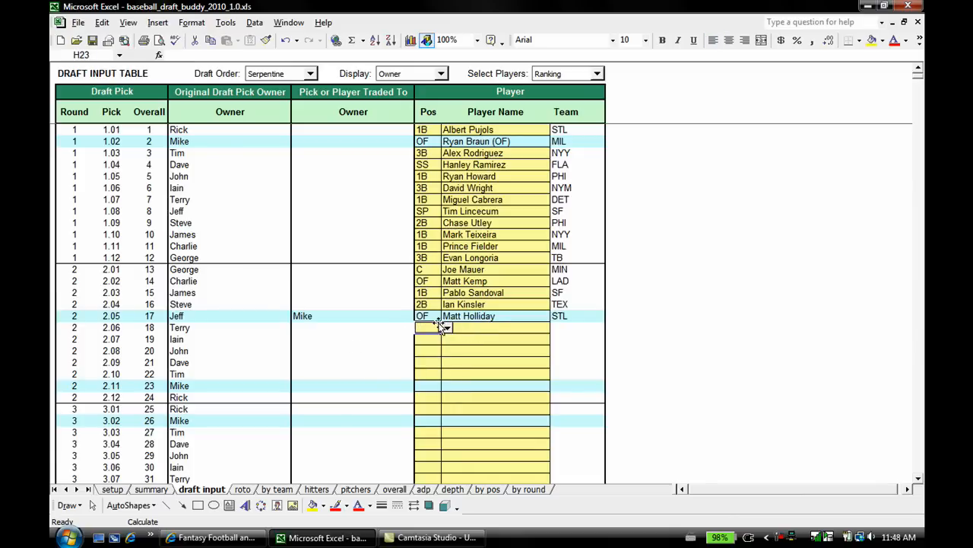
click(447, 325)
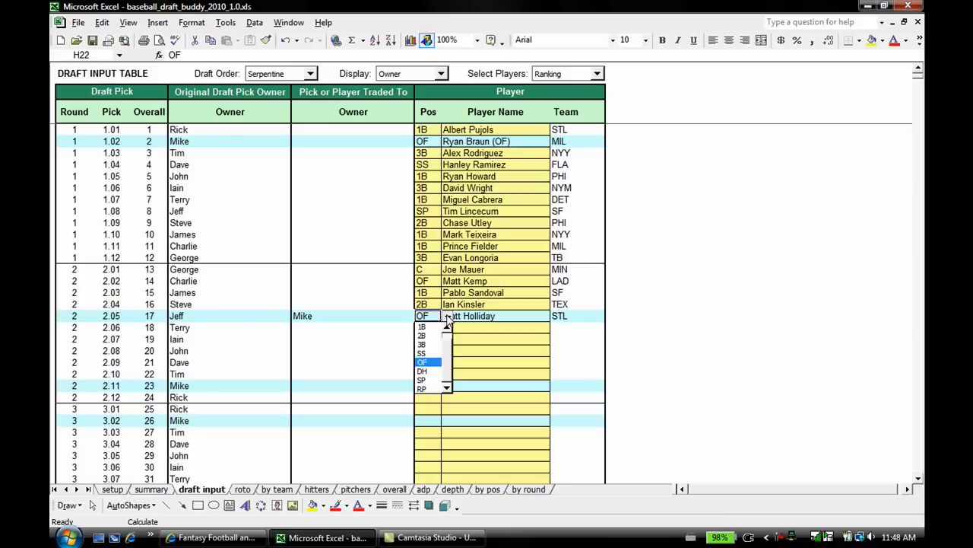
click(423, 327)
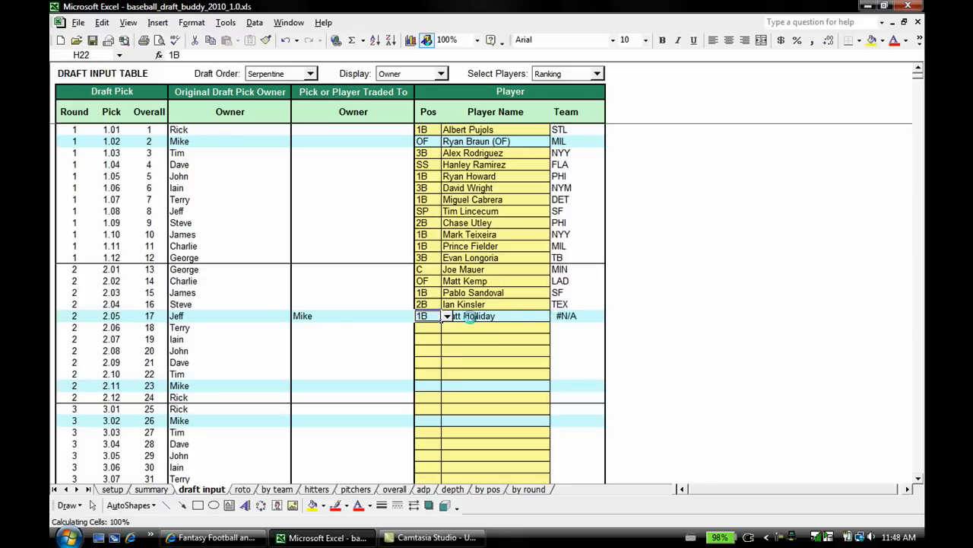
click(557, 315)
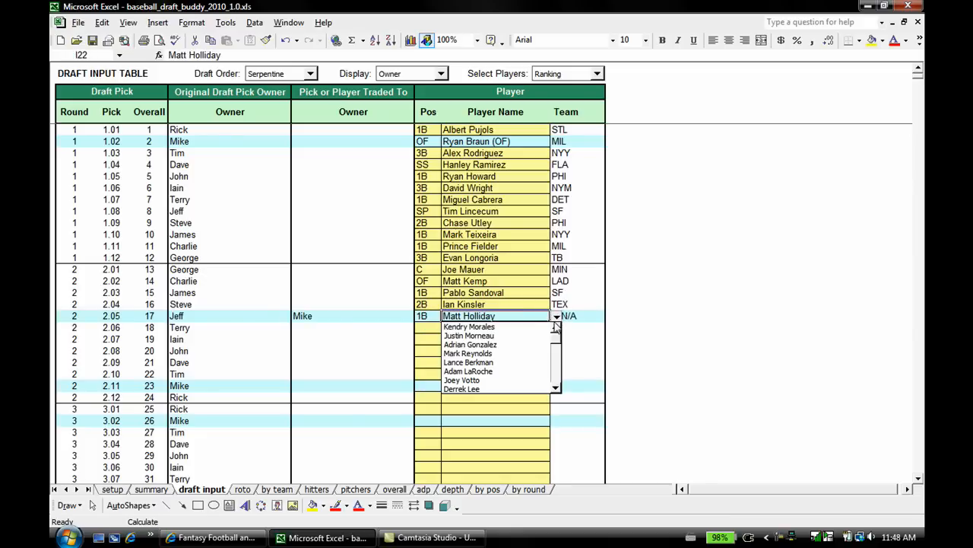
click(468, 336)
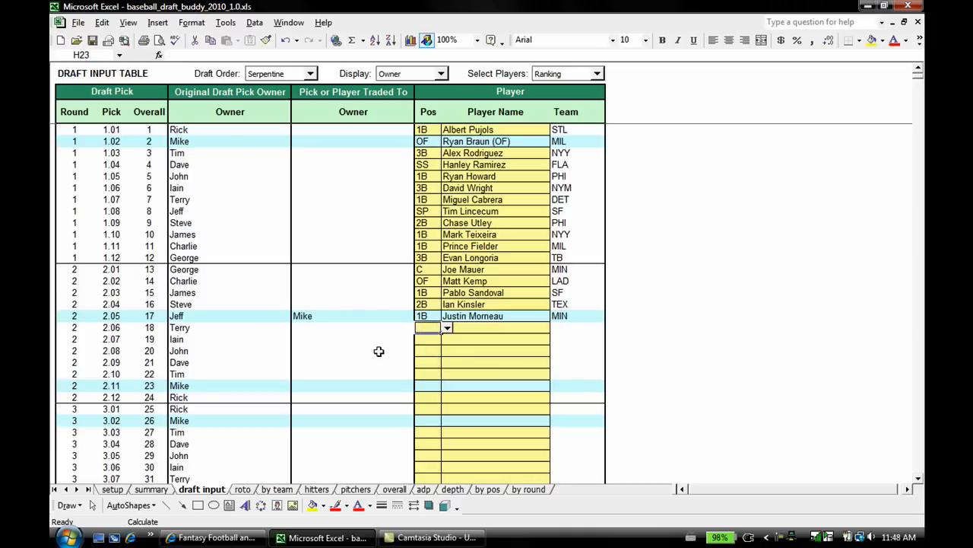
mouse_move(414, 373)
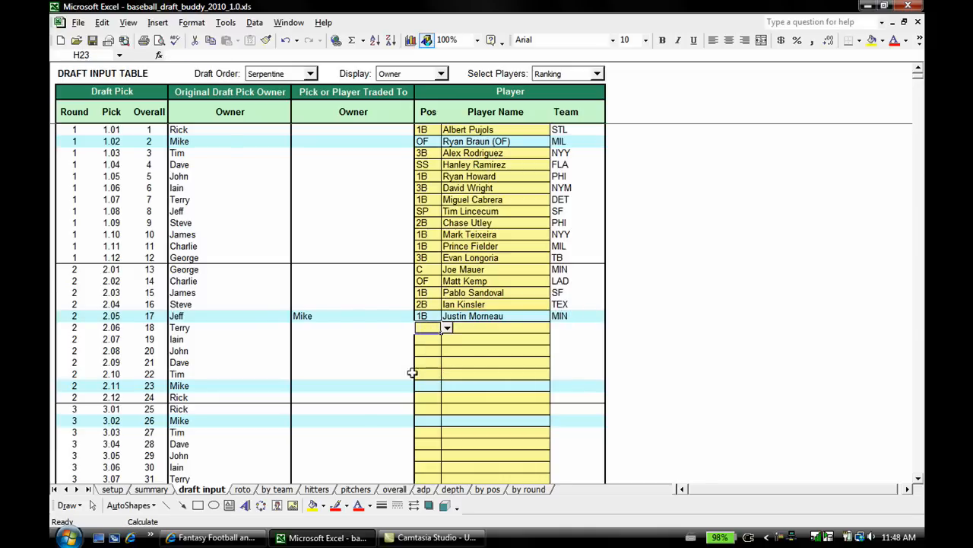
mouse_move(371, 349)
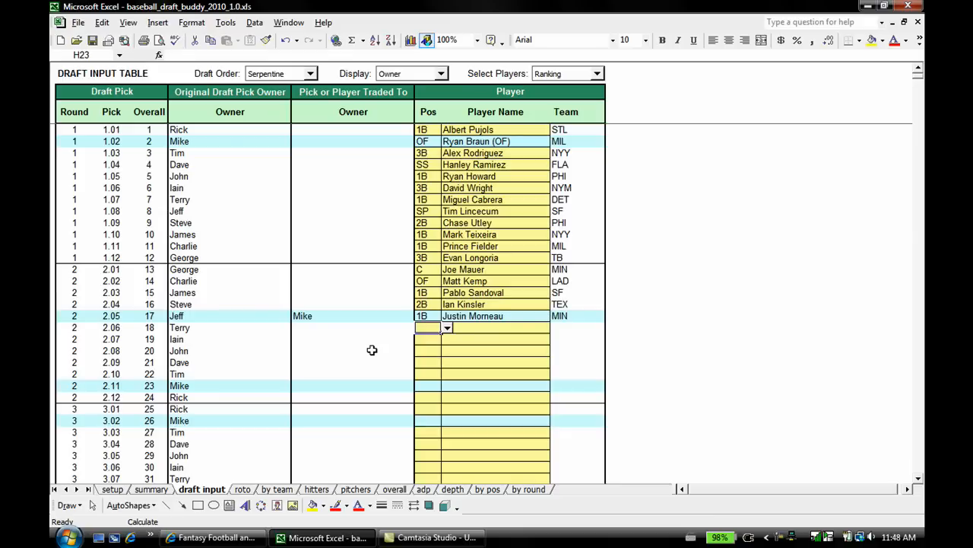
mouse_move(247, 495)
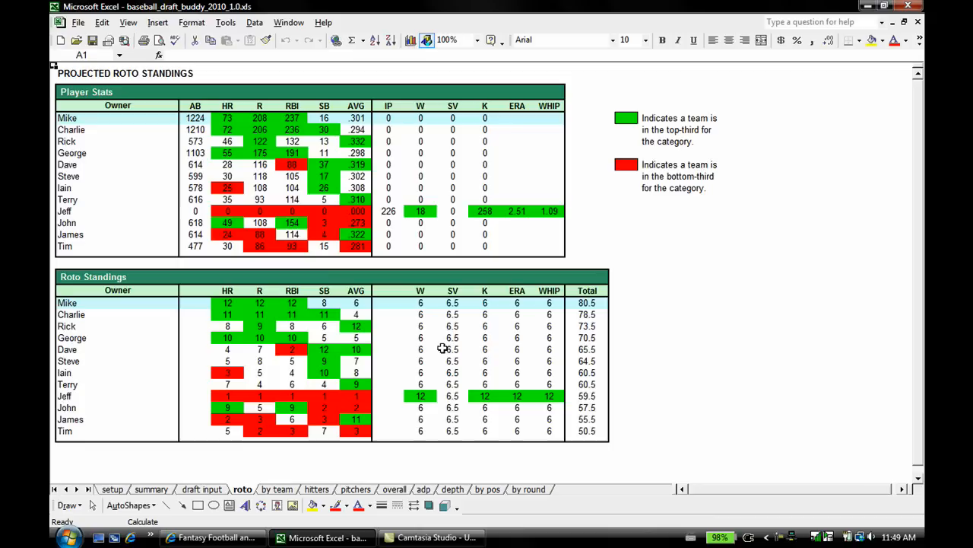
mouse_move(435, 365)
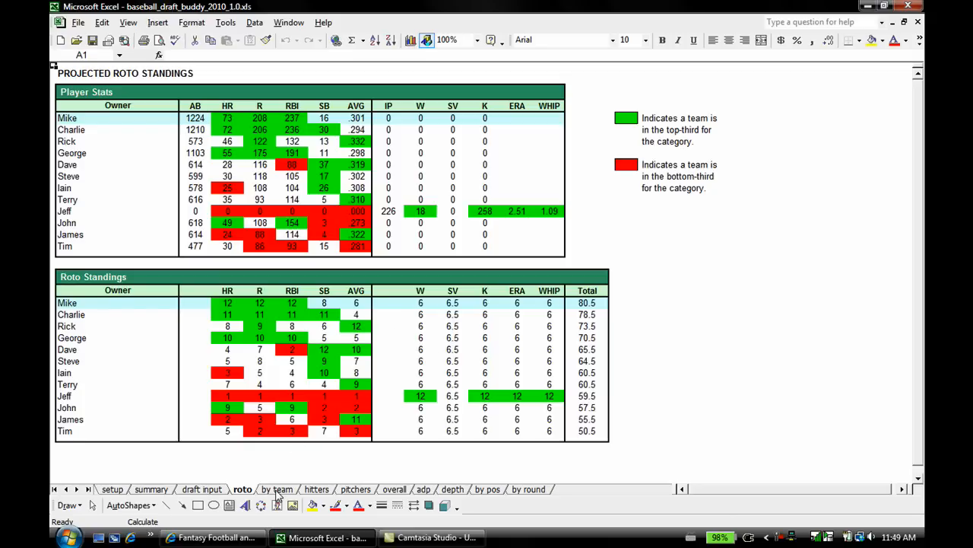
Switch to the by team rosters sheet and inspect formulas behind the Pujols and Morneau entries
click(277, 490)
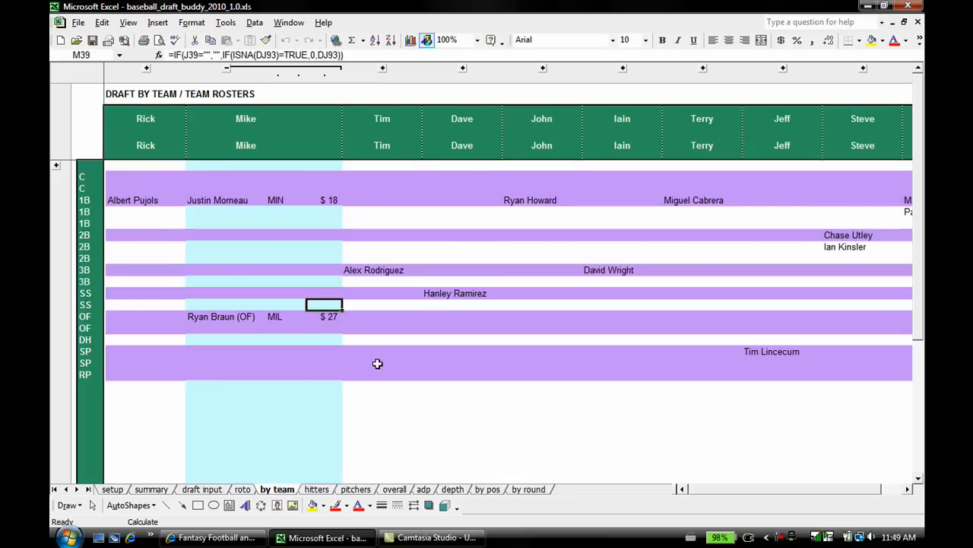
mouse_move(324, 381)
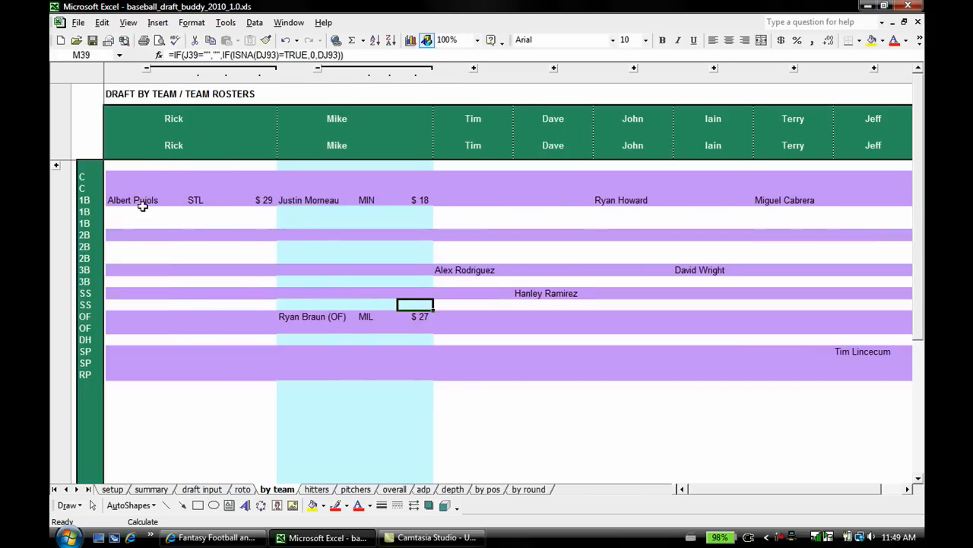
click(198, 199)
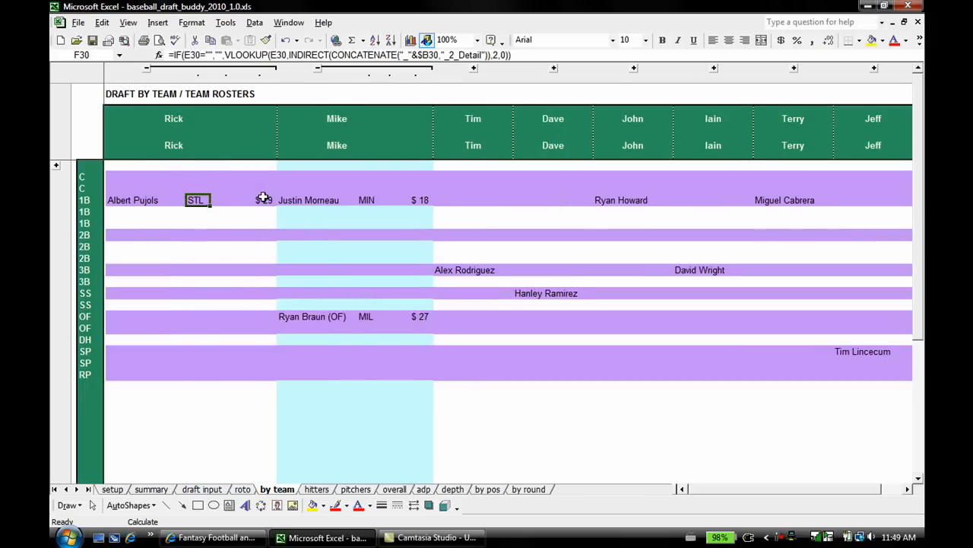
click(262, 201)
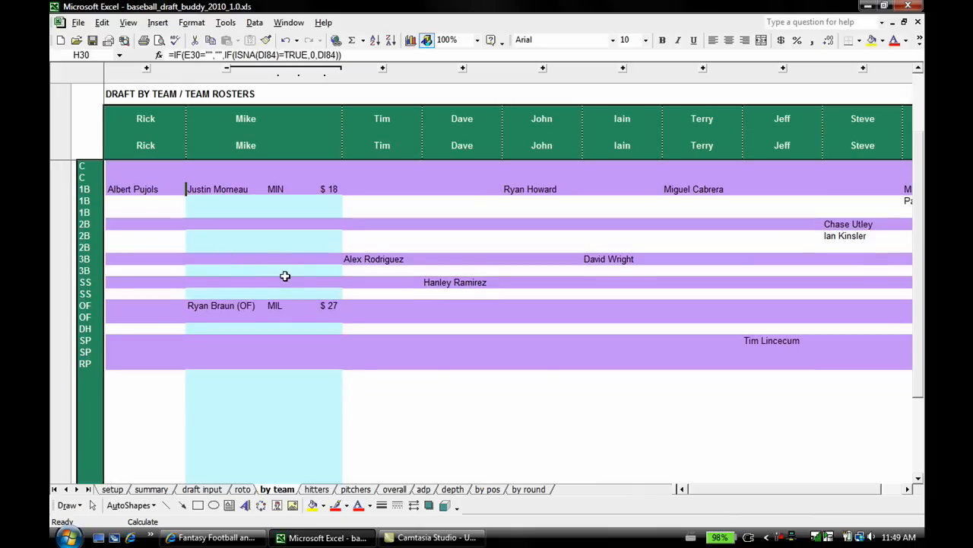
Browse across all owners' rosters and return to the left side
scroll(down, 3)
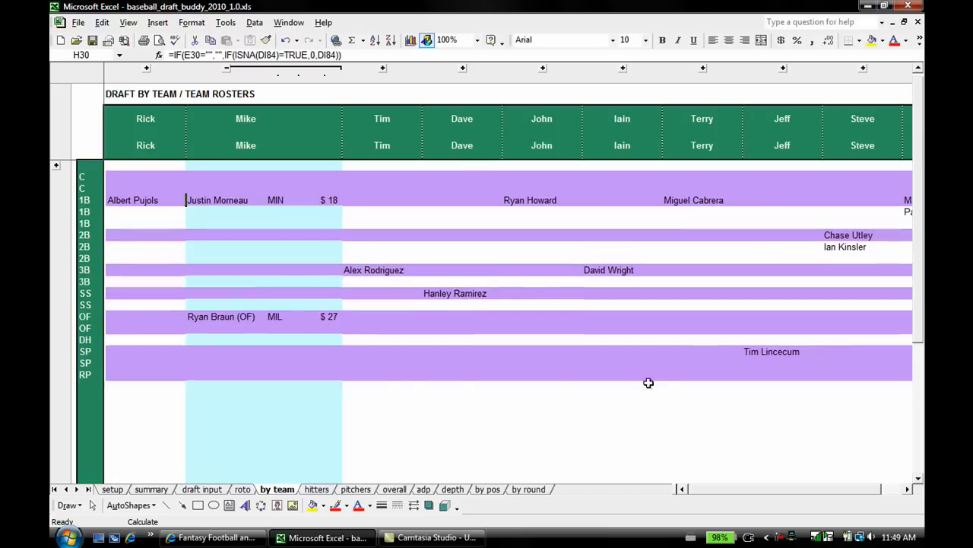
scroll(right, 3)
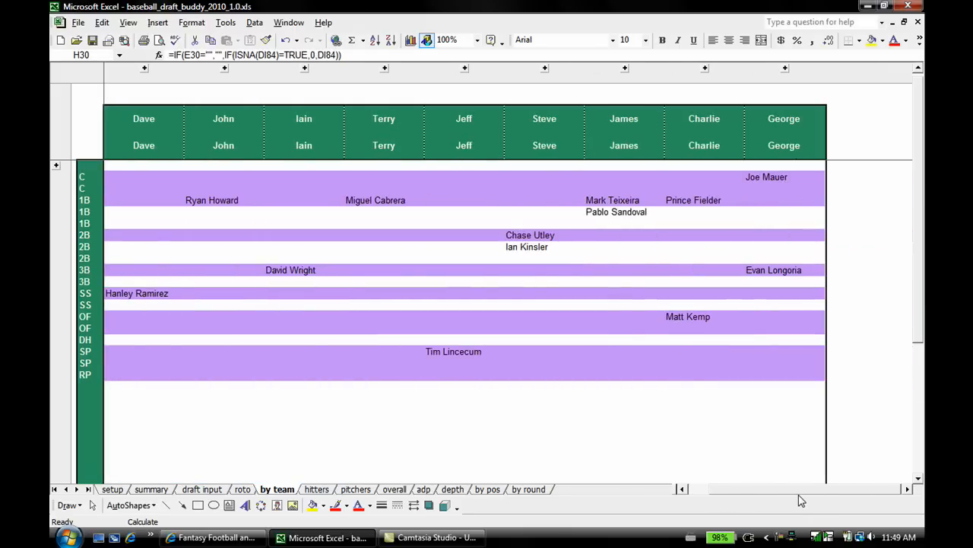
scroll(left, 3)
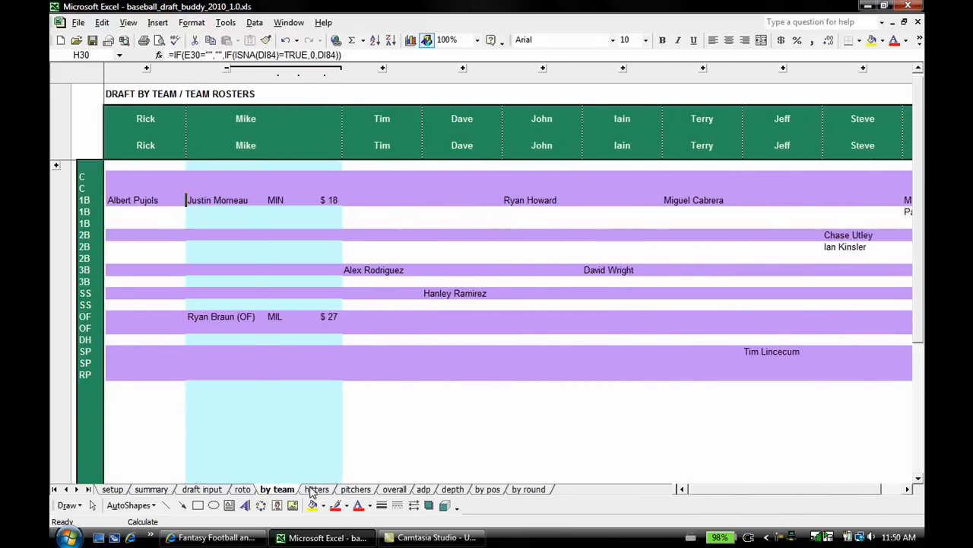
Switch to the hitters cheat sheet and inspect formulas in the blank first base rows
click(316, 490)
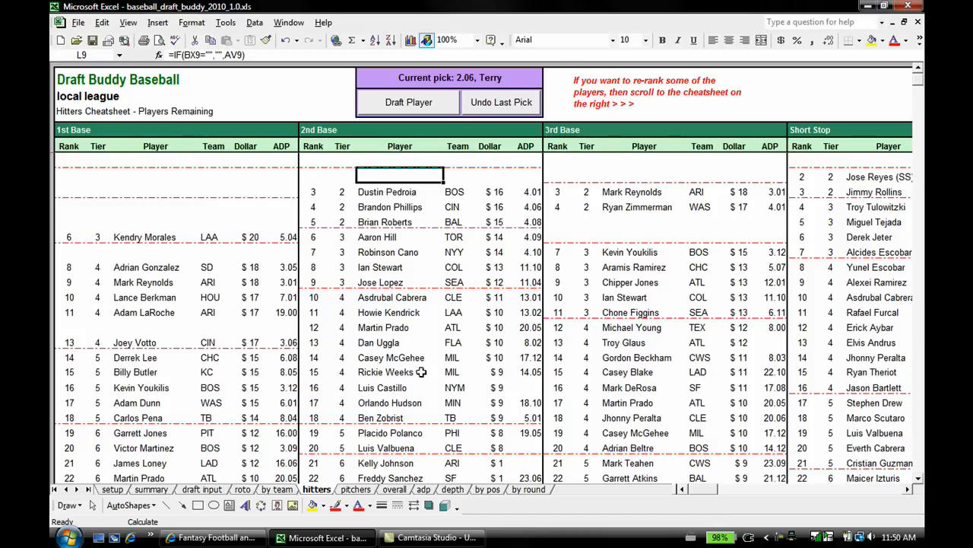
mouse_move(416, 369)
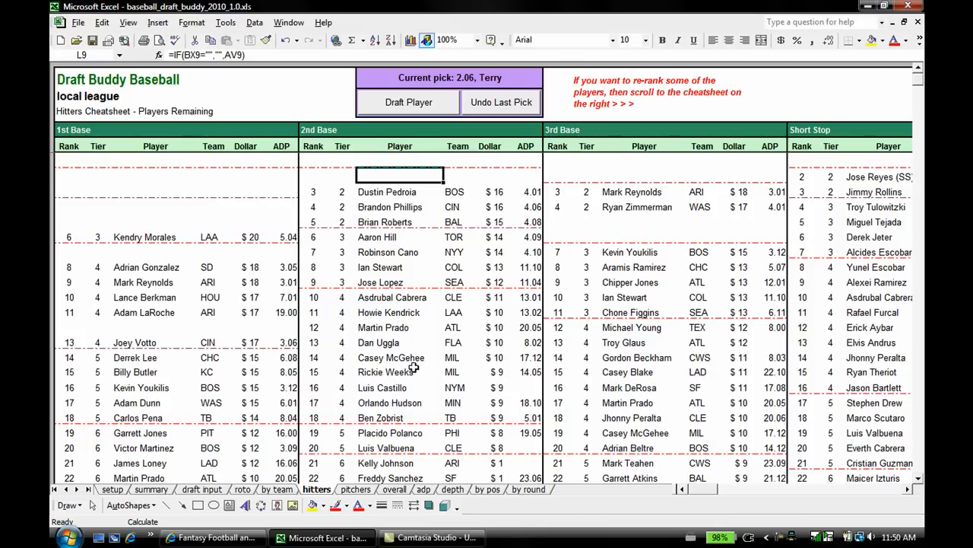
click(155, 177)
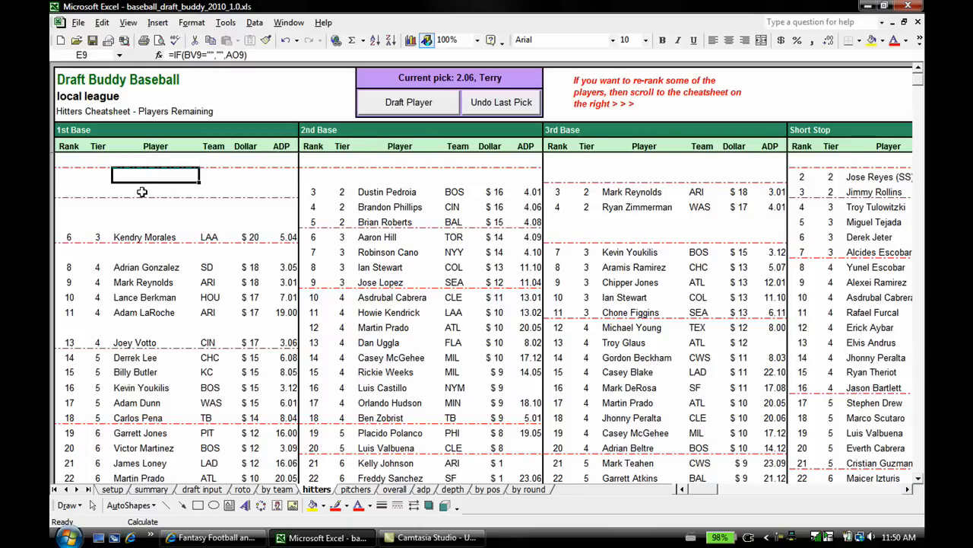
click(155, 222)
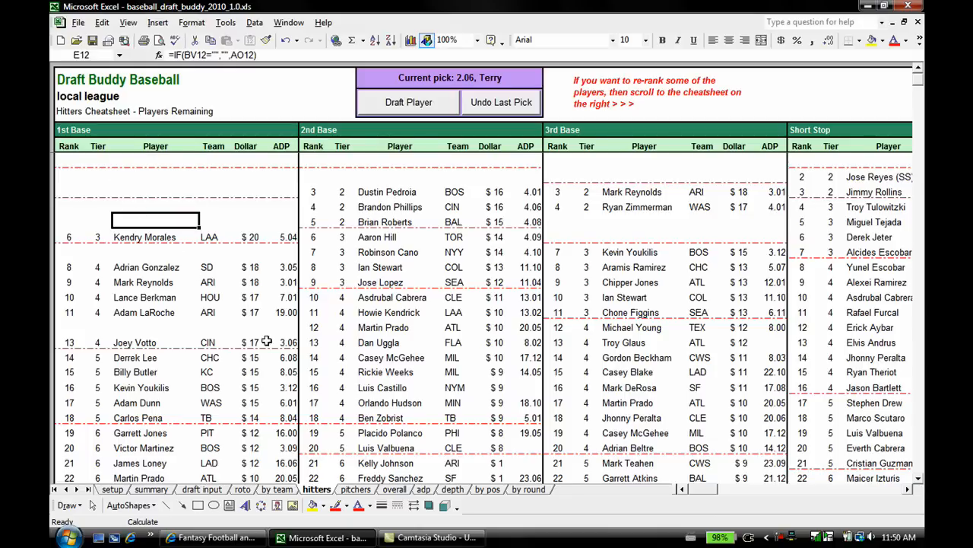
mouse_move(161, 188)
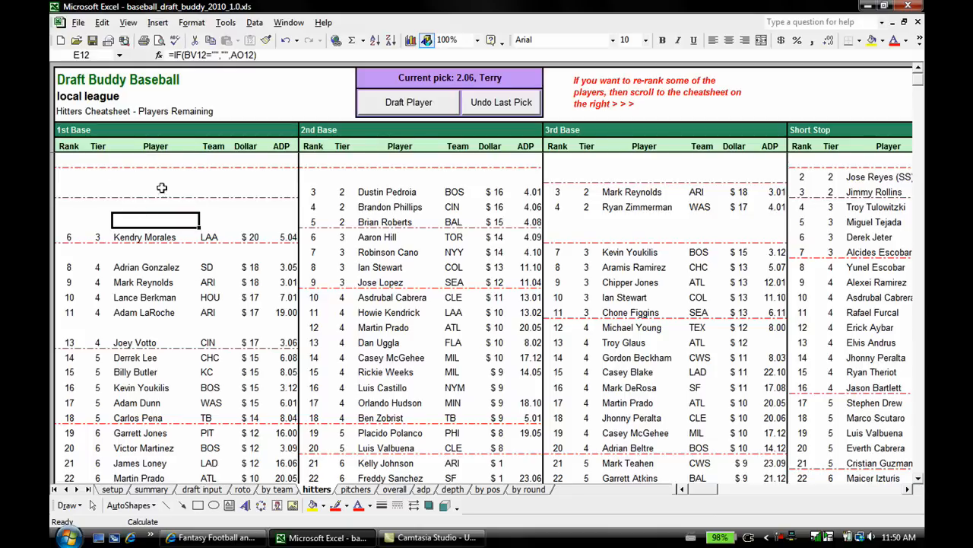
click(155, 162)
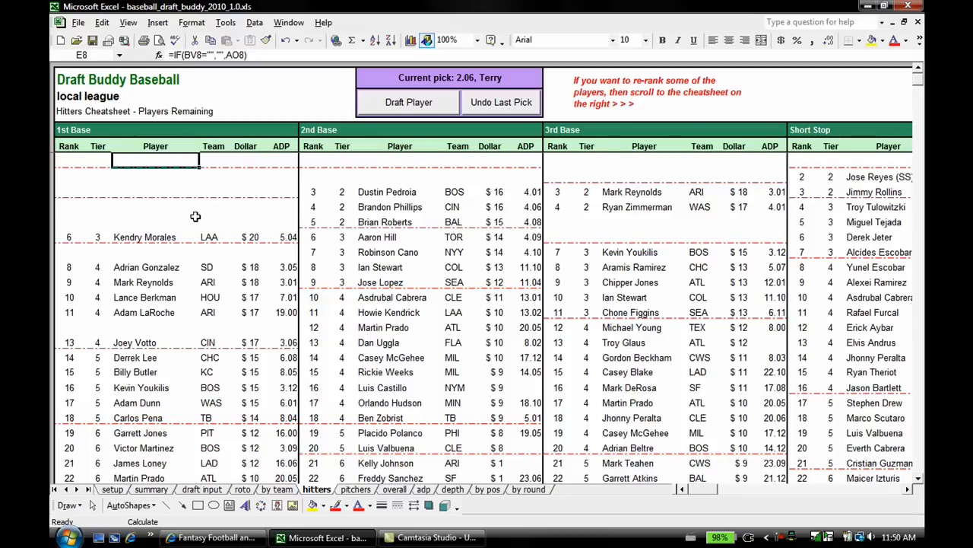
mouse_move(213, 240)
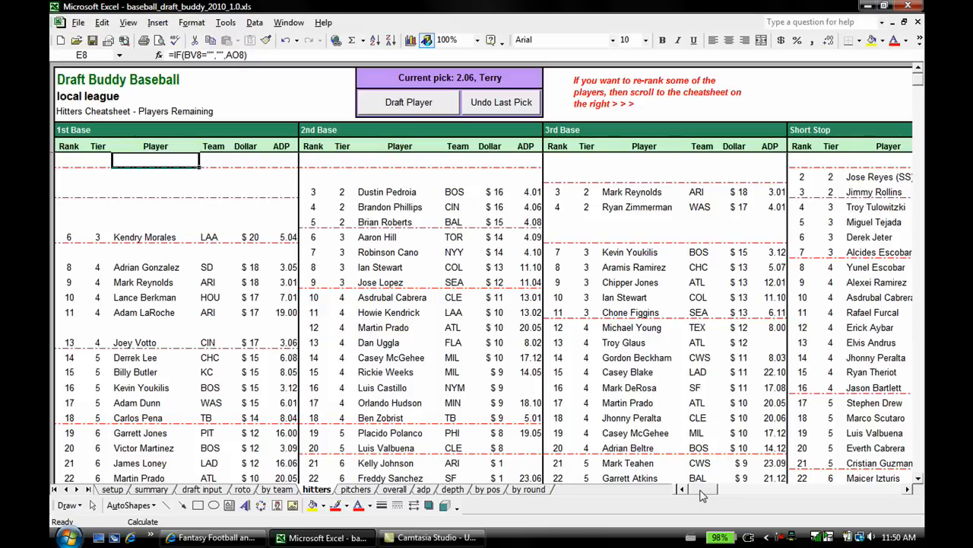
scroll(left, 3)
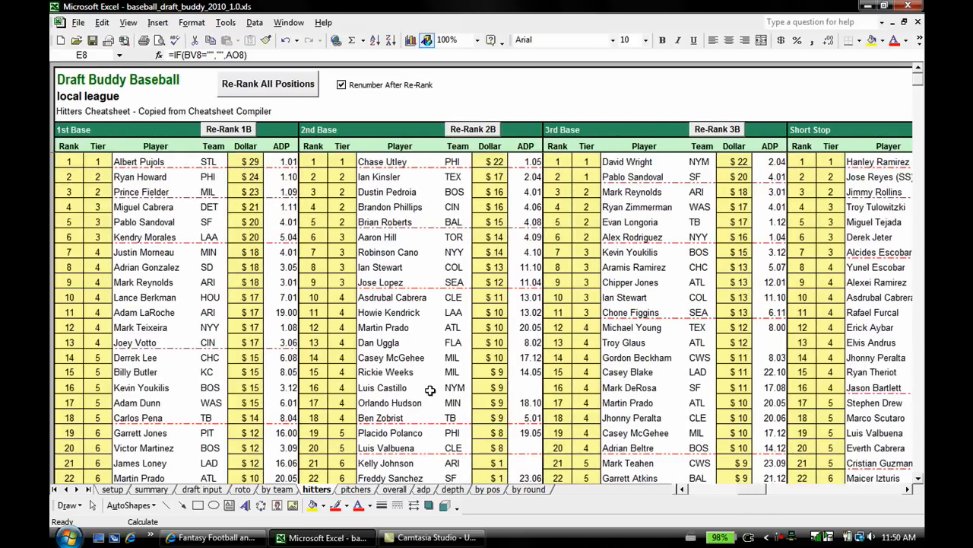
mouse_move(425, 399)
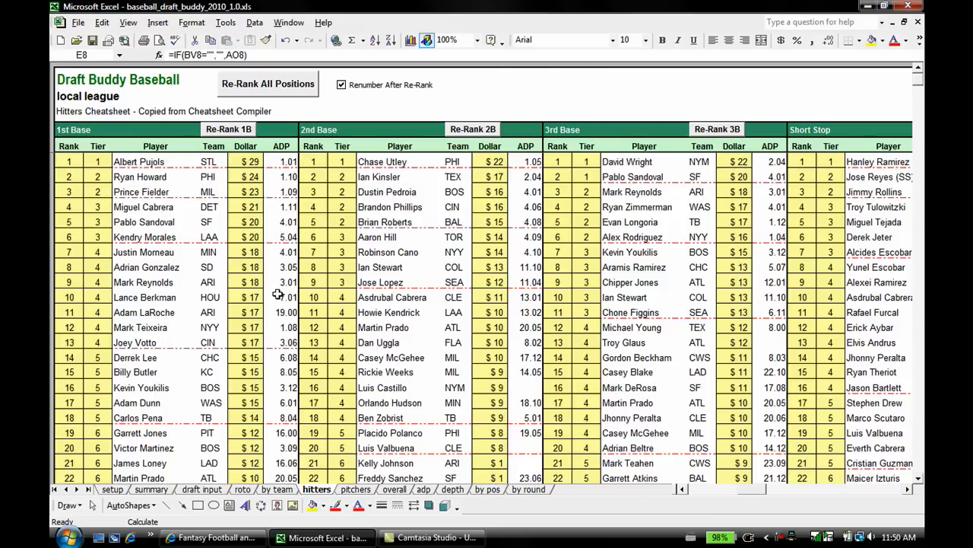
mouse_move(112, 265)
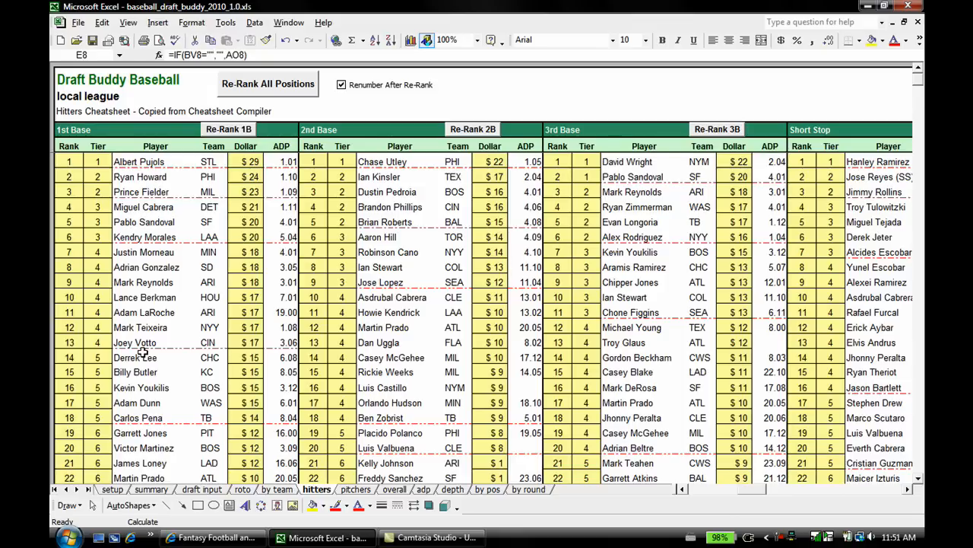
mouse_move(115, 357)
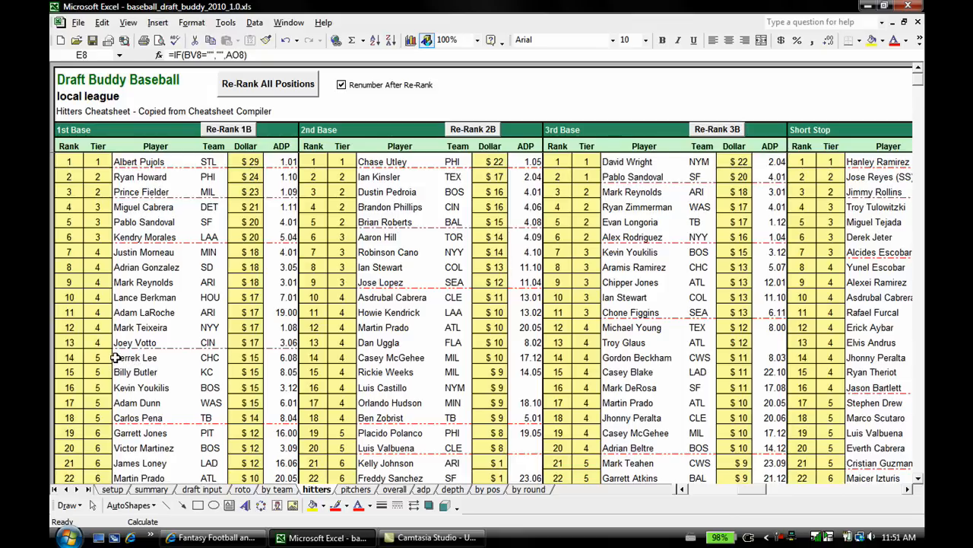
mouse_move(108, 324)
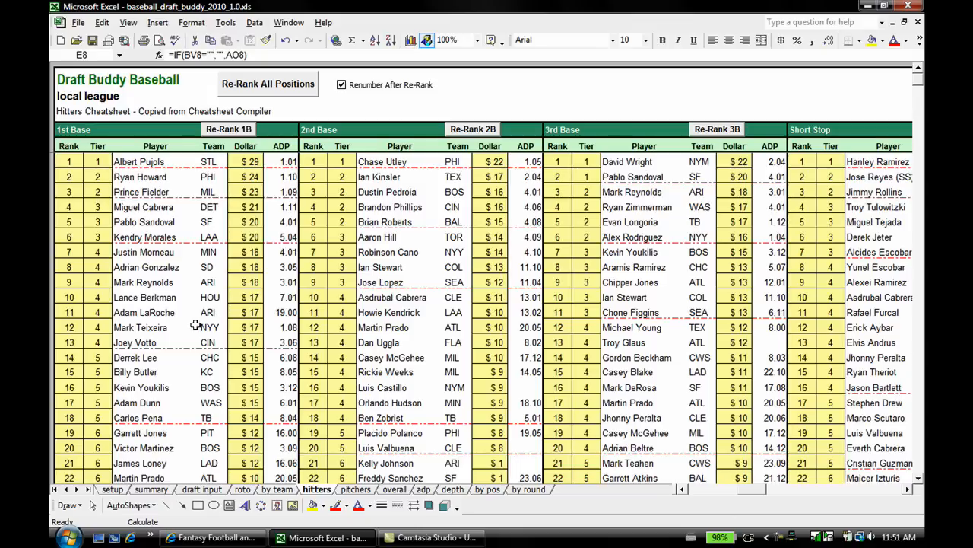
mouse_move(169, 331)
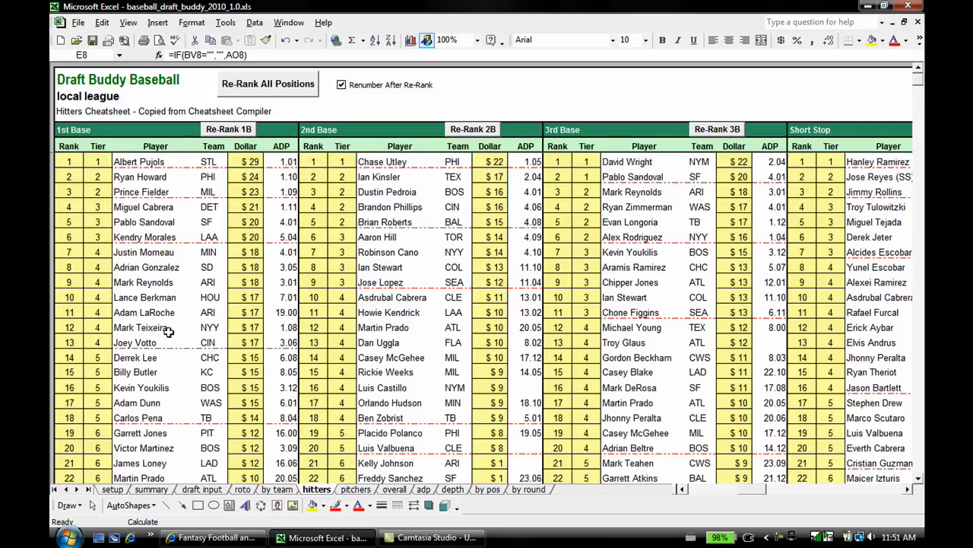
mouse_move(204, 281)
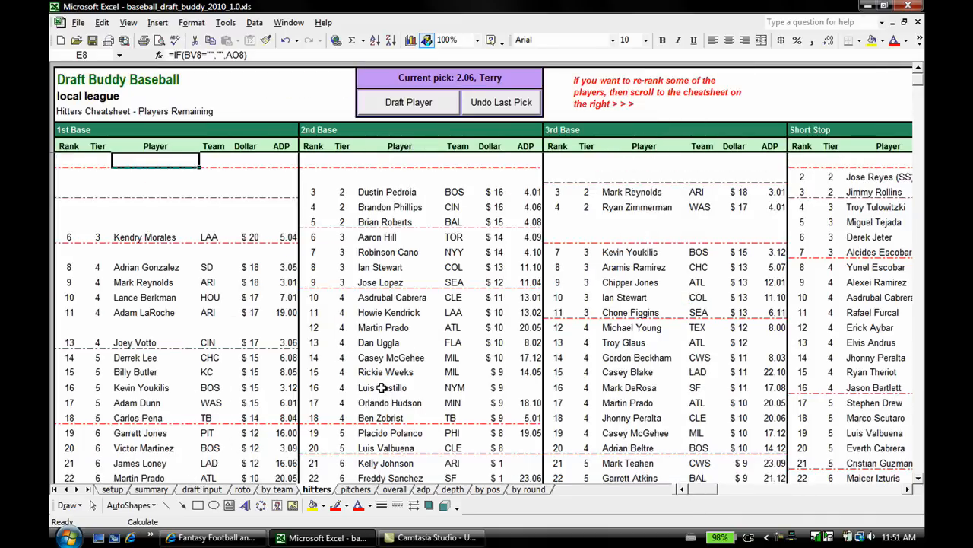
mouse_move(304, 297)
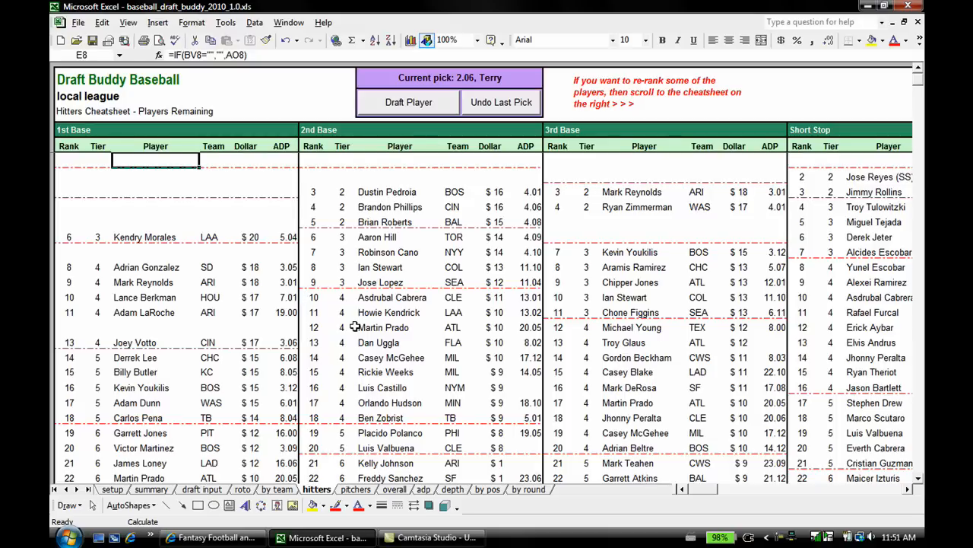
Scroll the hitters sheet down to the Catcher and Outfield sections
scroll(down, 3)
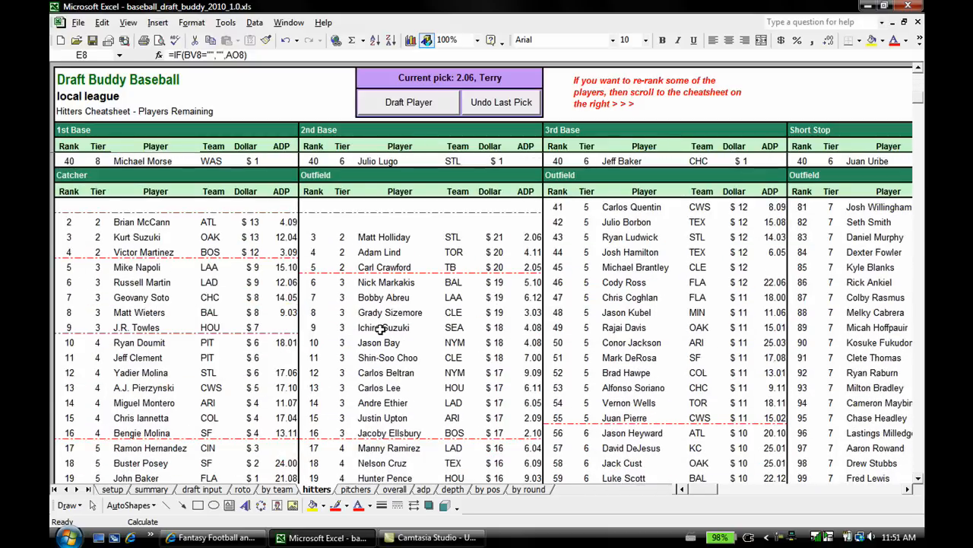
scroll(down, 3)
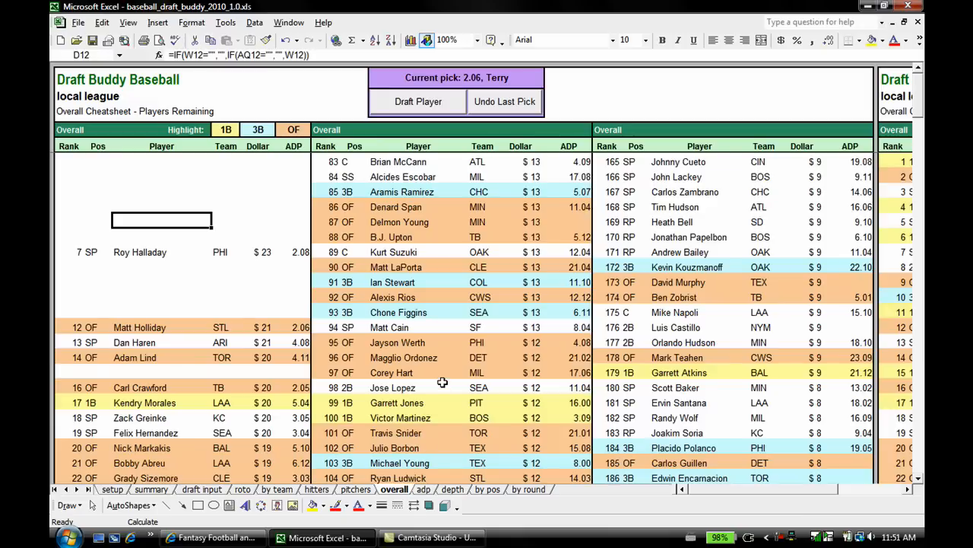
mouse_move(742, 503)
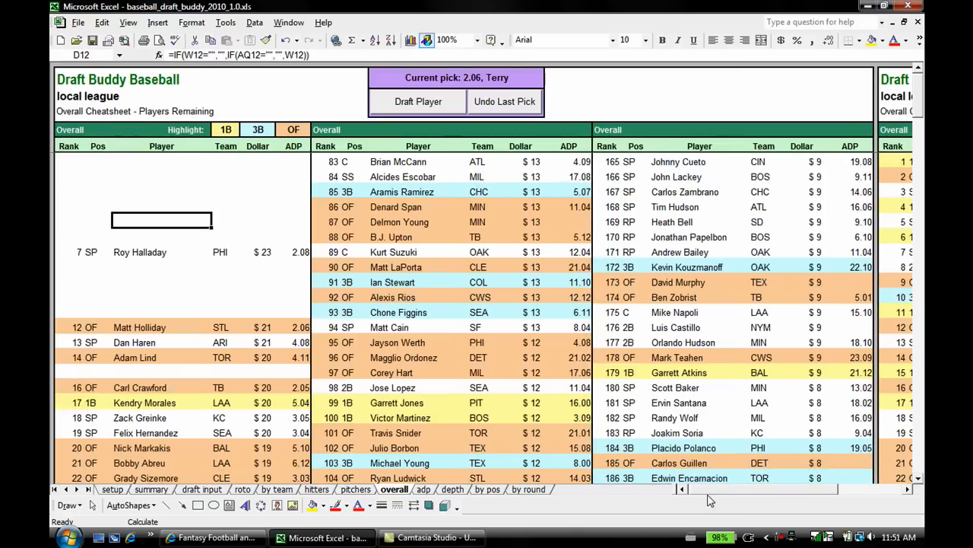
mouse_move(520, 401)
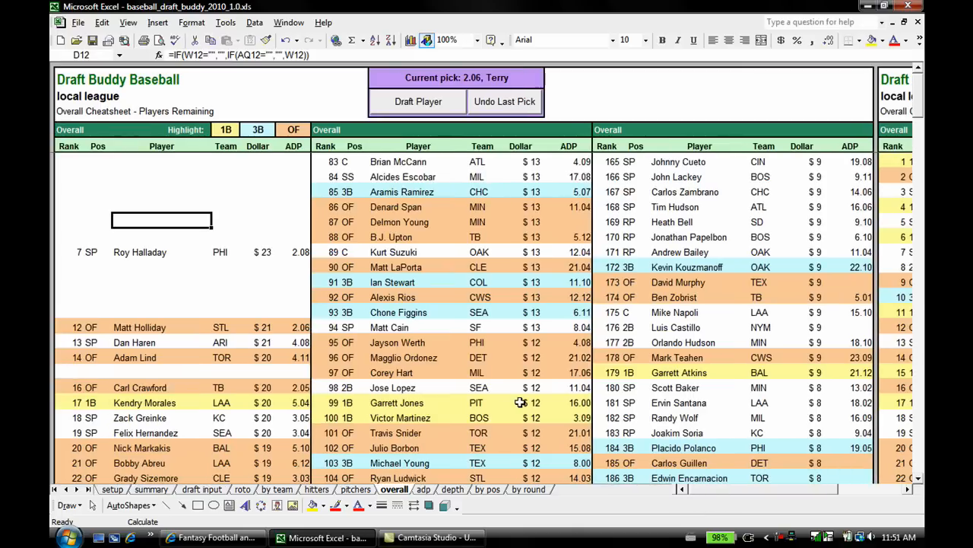
mouse_move(393, 336)
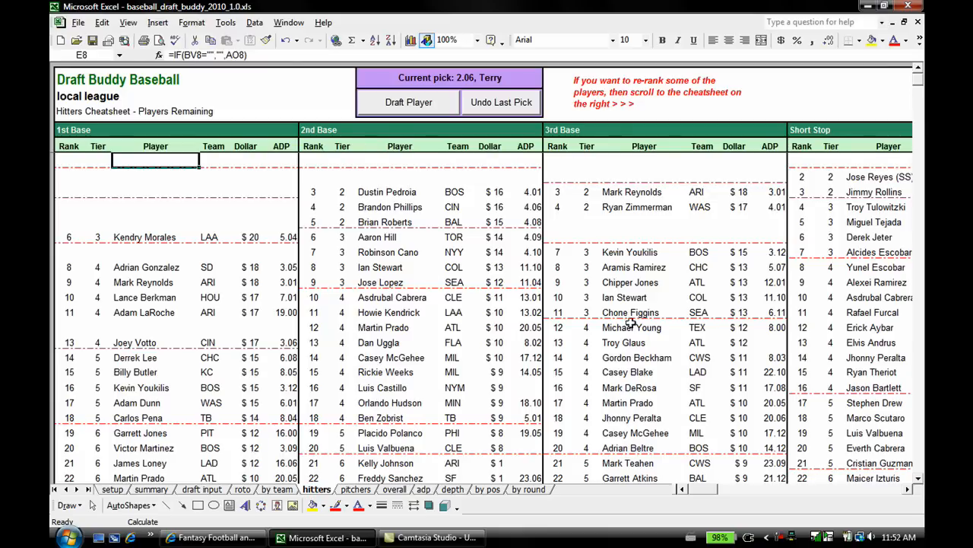
Select Jose Reyes (SS) in the Short Stop list and draft him as pick 2.06
scroll(right, 3)
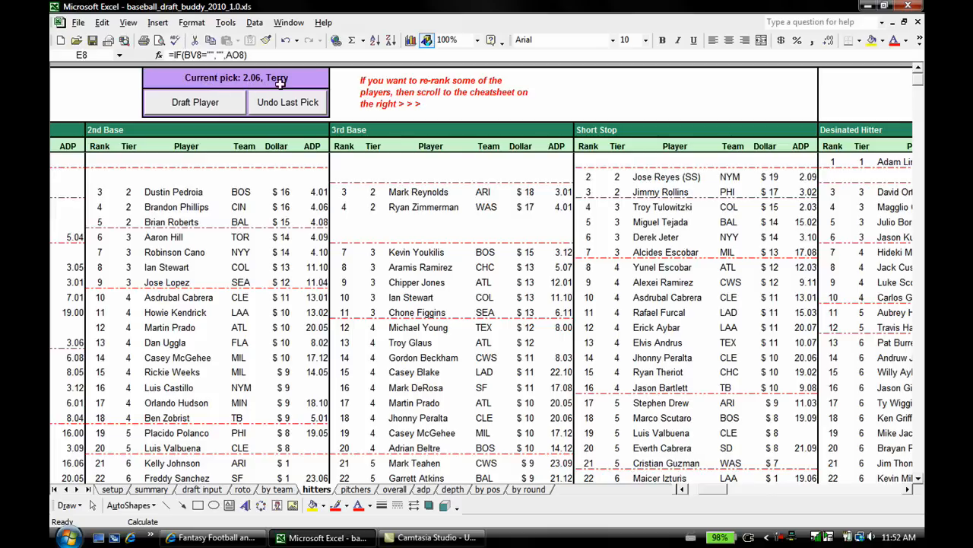
mouse_move(544, 258)
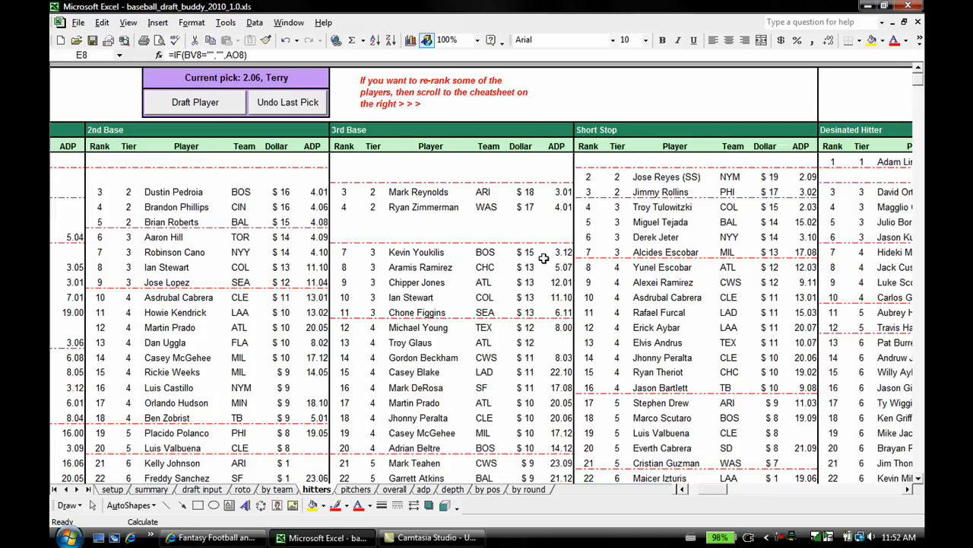
click(676, 176)
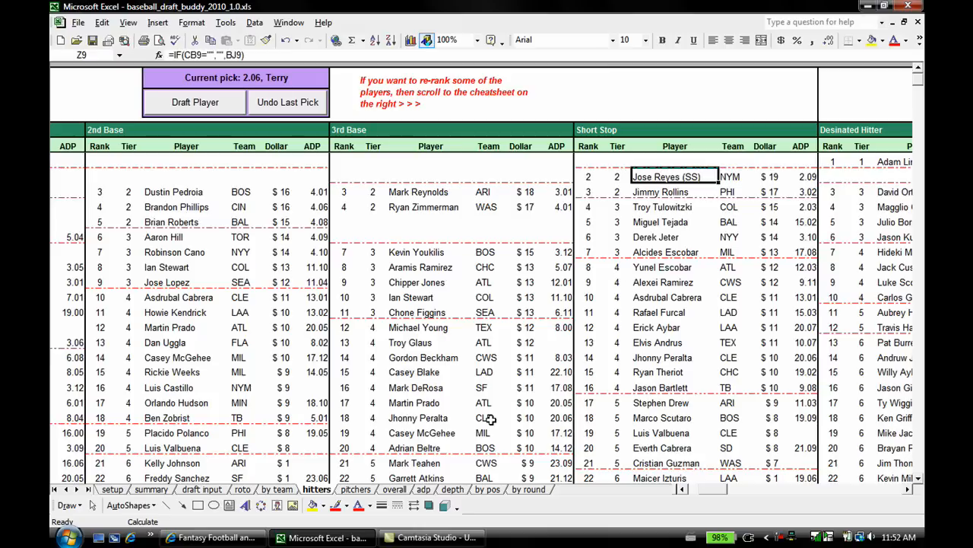
mouse_move(268, 281)
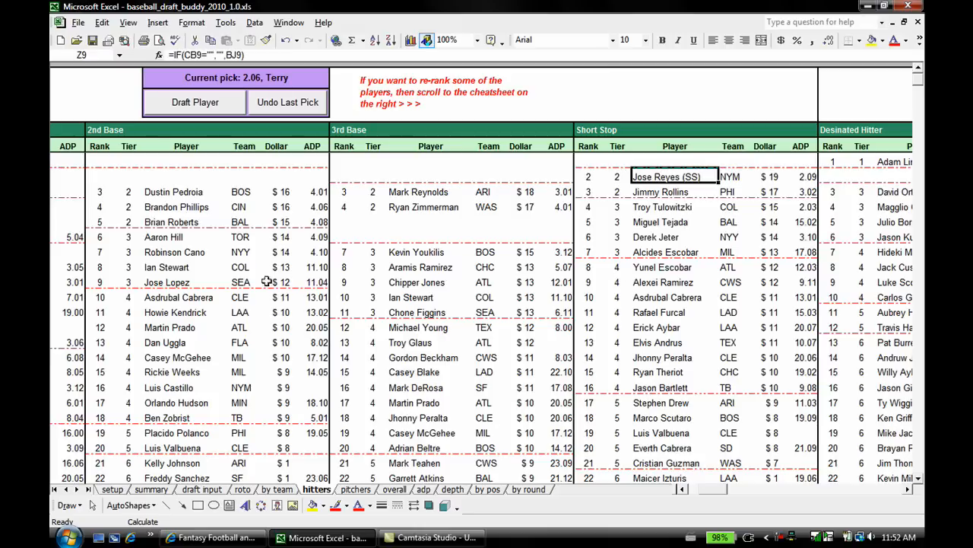
click(195, 102)
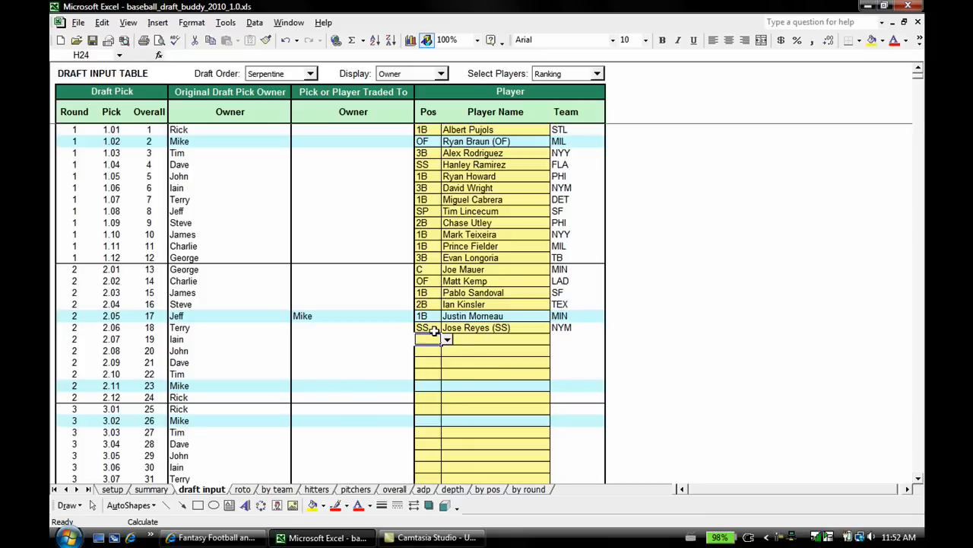
mouse_move(318, 416)
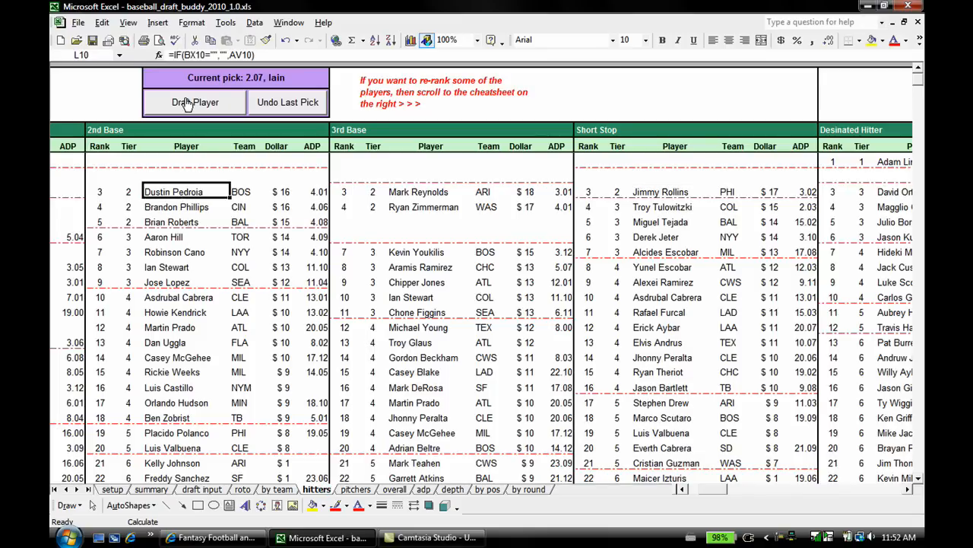
Draft Dustin Pedroia for pick 2.07, then Roy Halladay from the pitchers sheet for pick 2.08
click(195, 102)
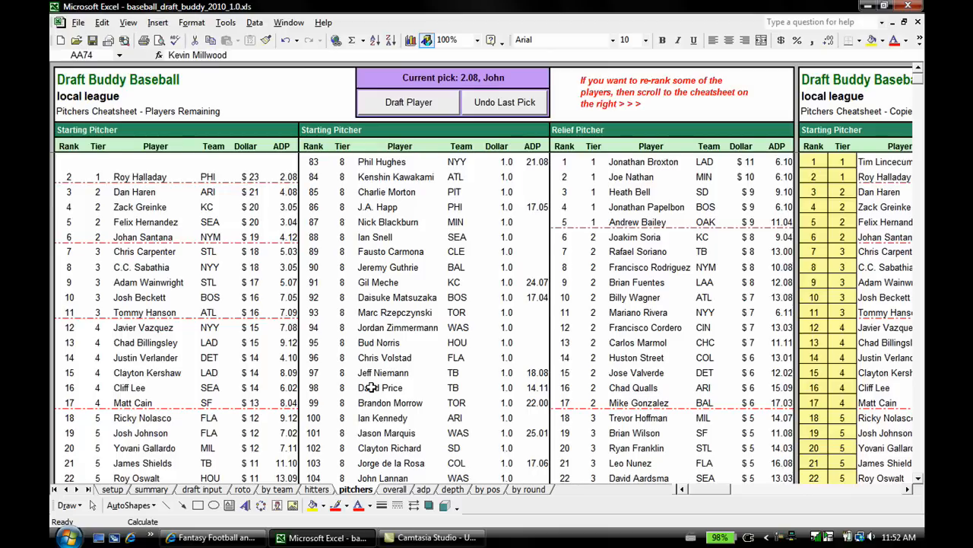
click(155, 177)
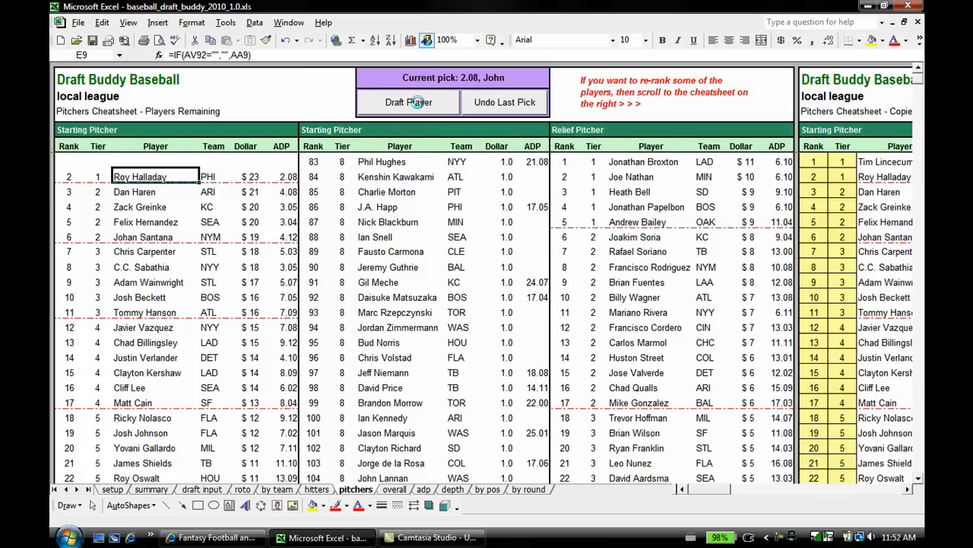
click(408, 102)
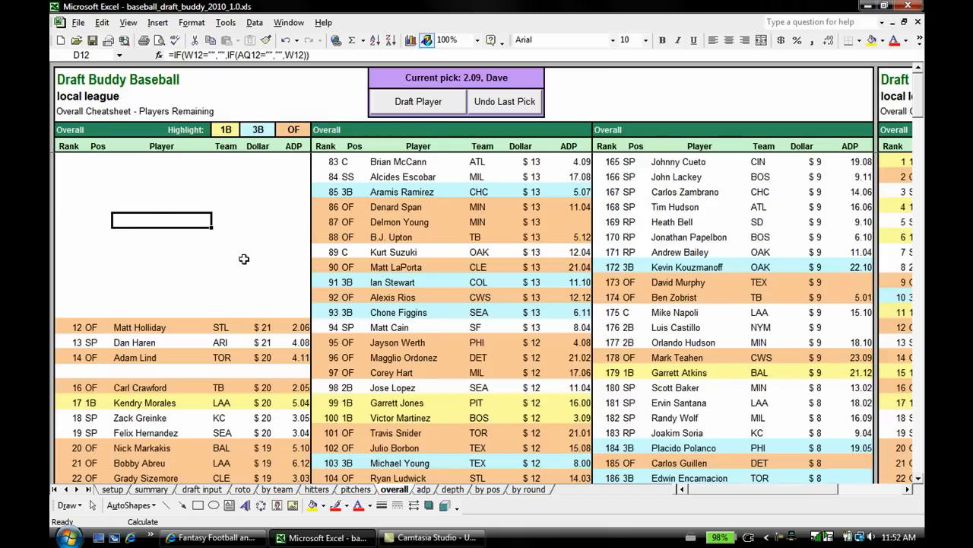
mouse_move(184, 259)
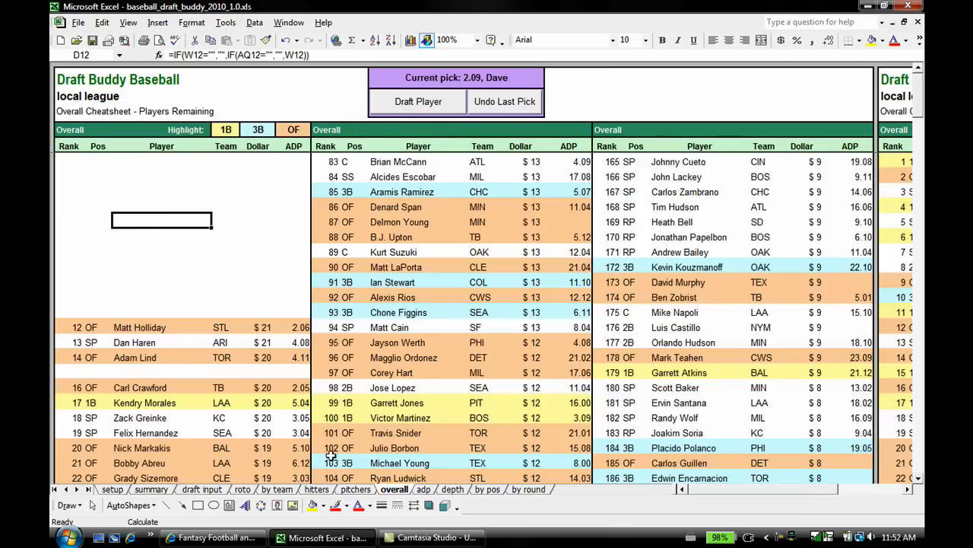
Switch to the adp sheet and scroll through the ADP Data list of remaining players
click(424, 490)
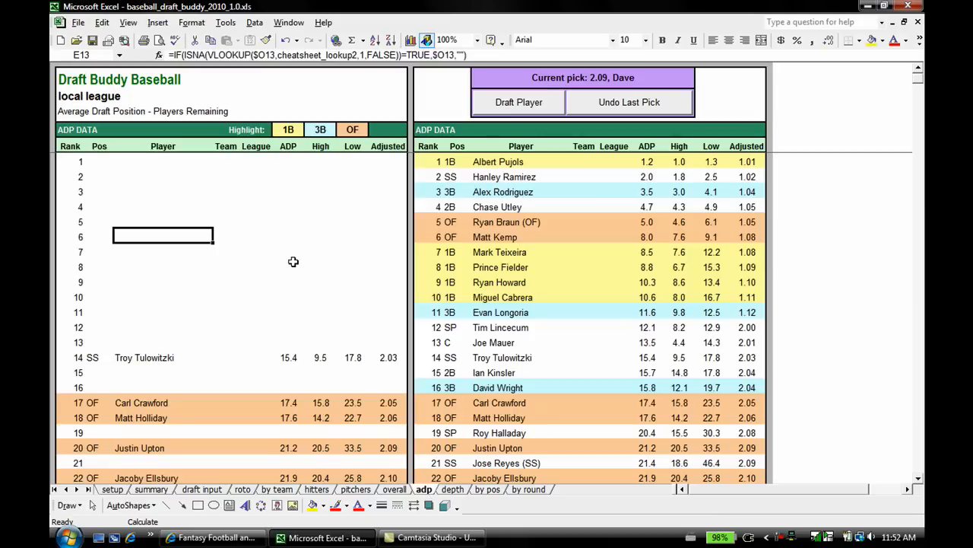
mouse_move(507, 393)
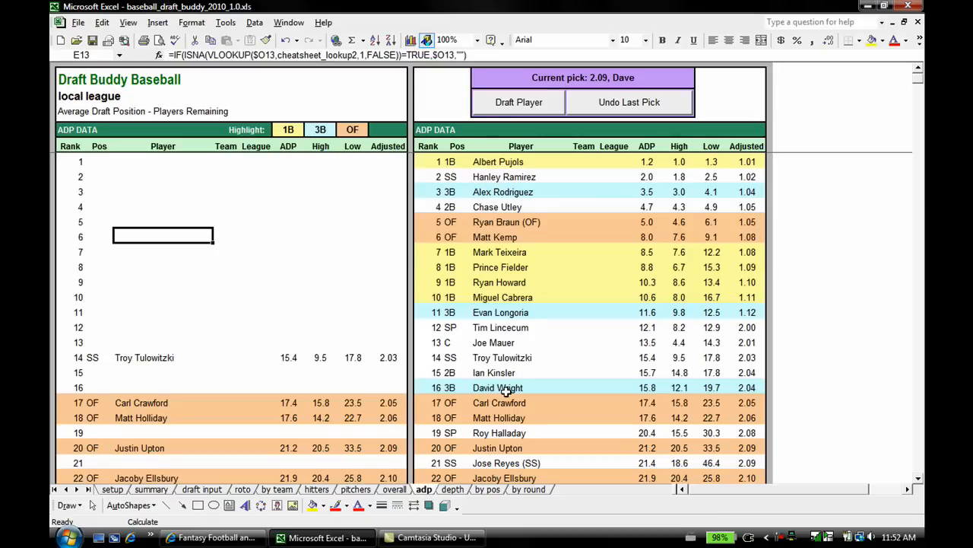
click(163, 207)
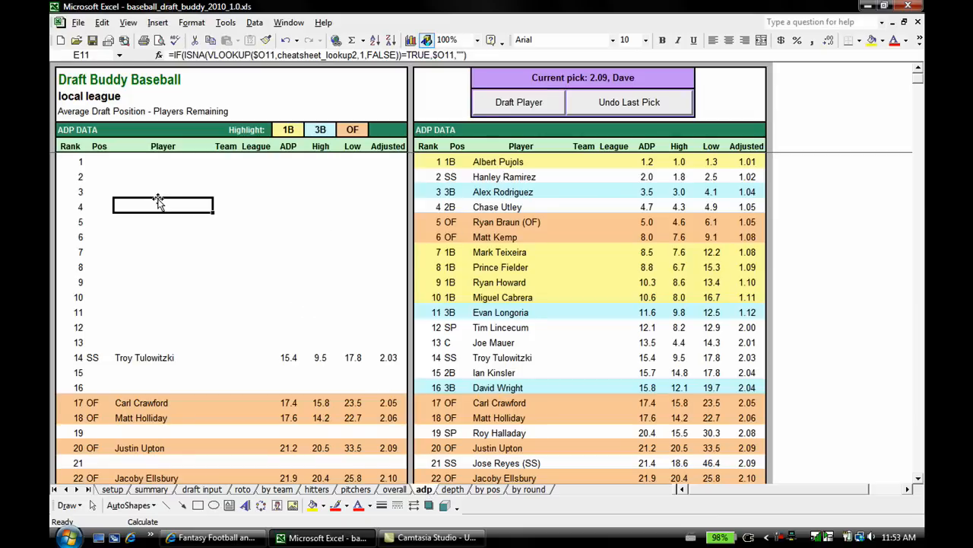
mouse_move(158, 262)
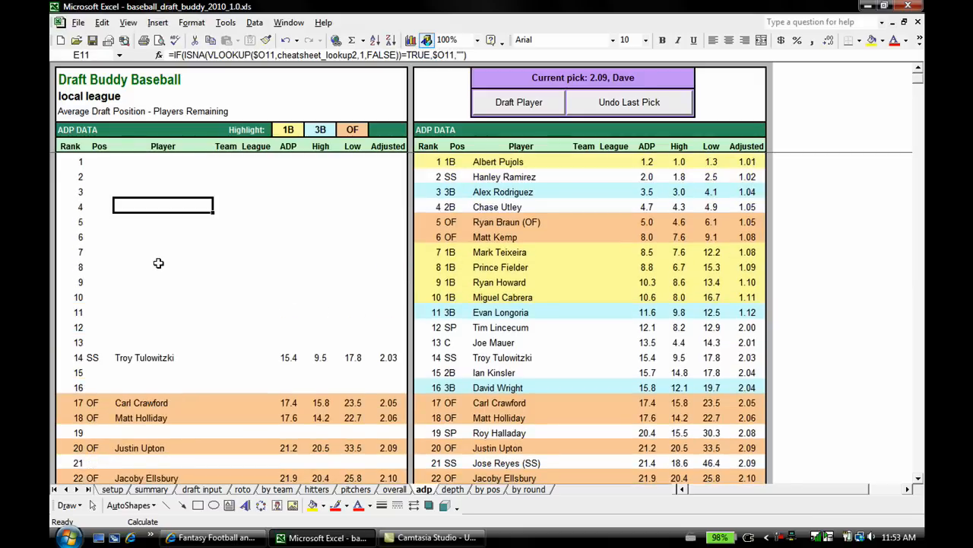
scroll(down, 3)
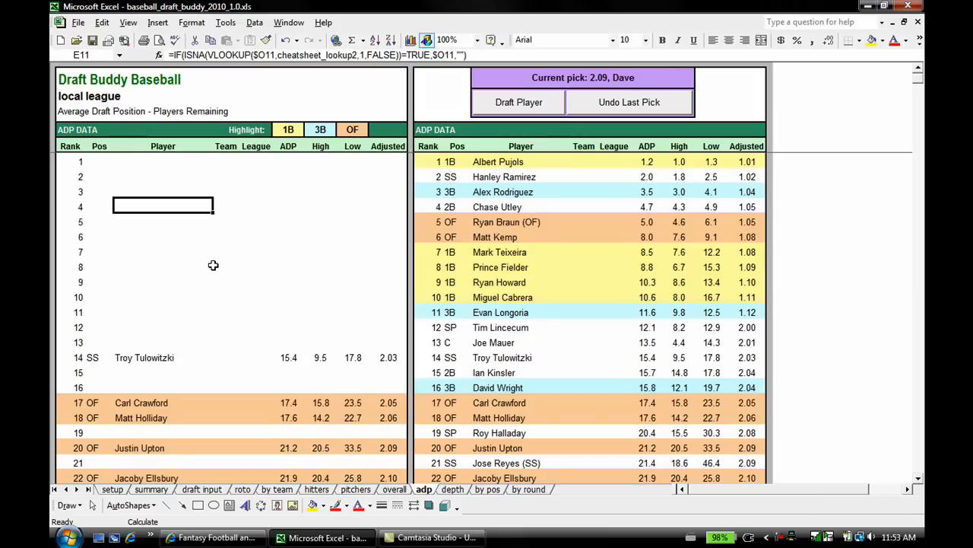
scroll(down, 3)
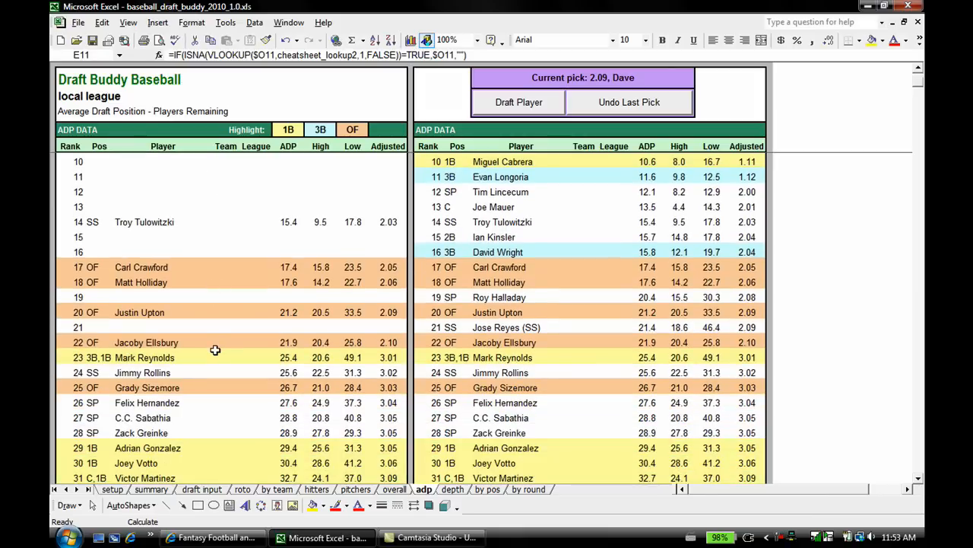
scroll(down, 3)
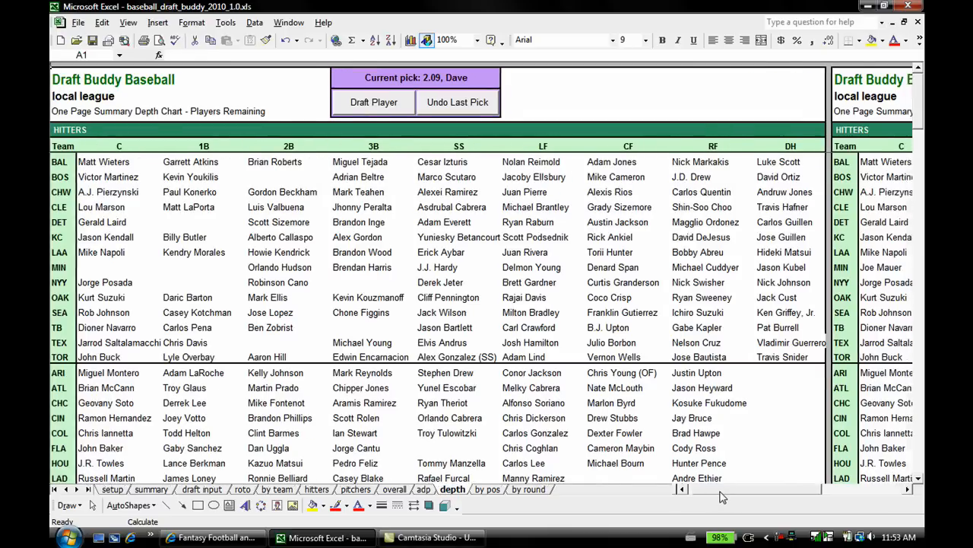
Inspect 1B and third base entries in the depth chart, then go to draft results by position
scroll(left, 3)
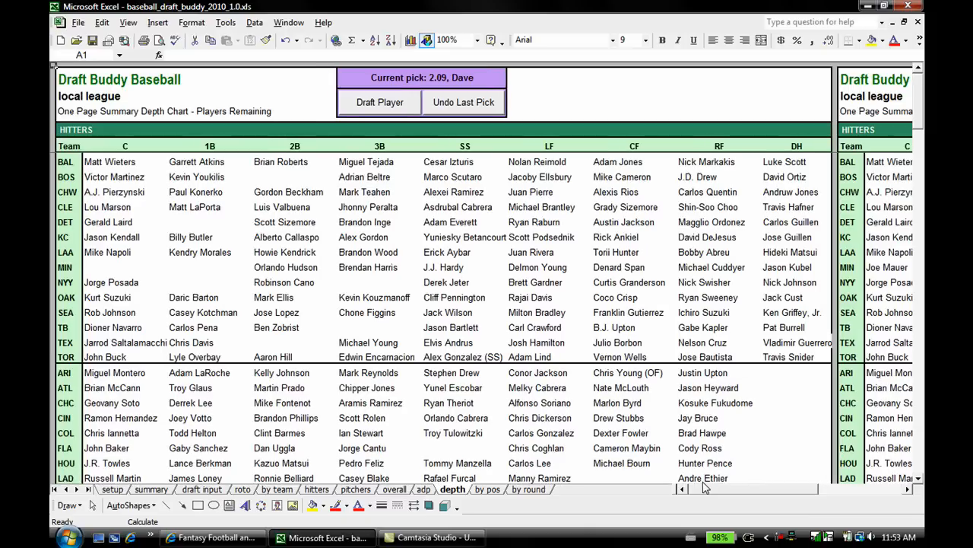
mouse_move(203, 222)
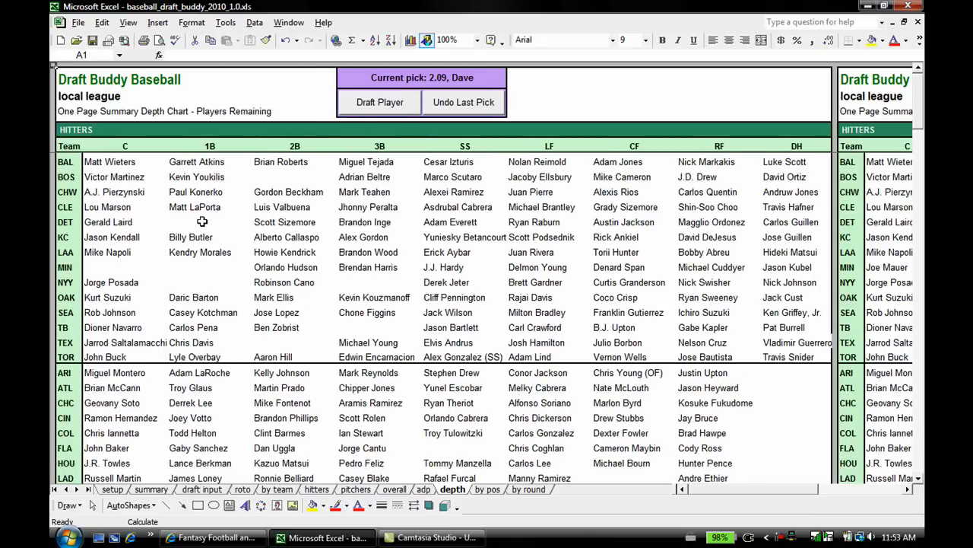
click(210, 282)
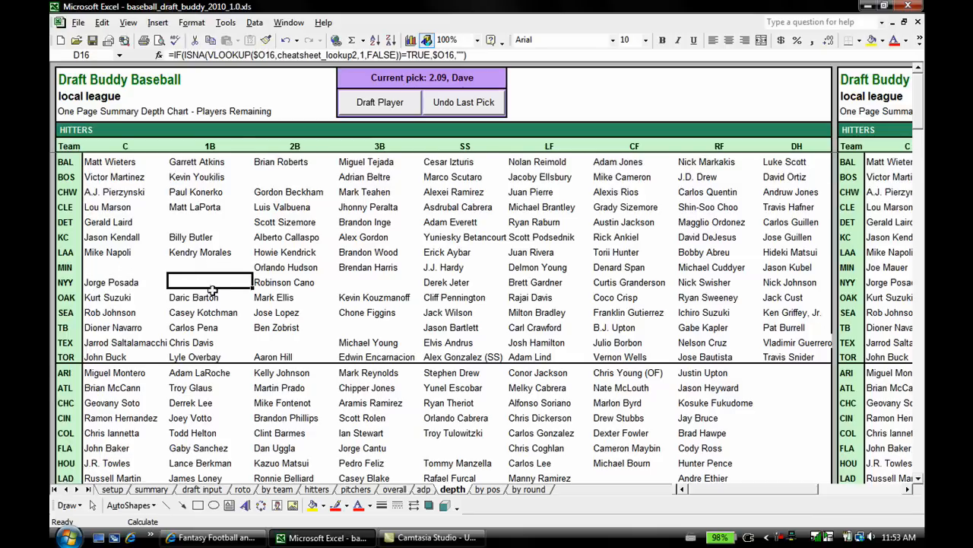
click(380, 281)
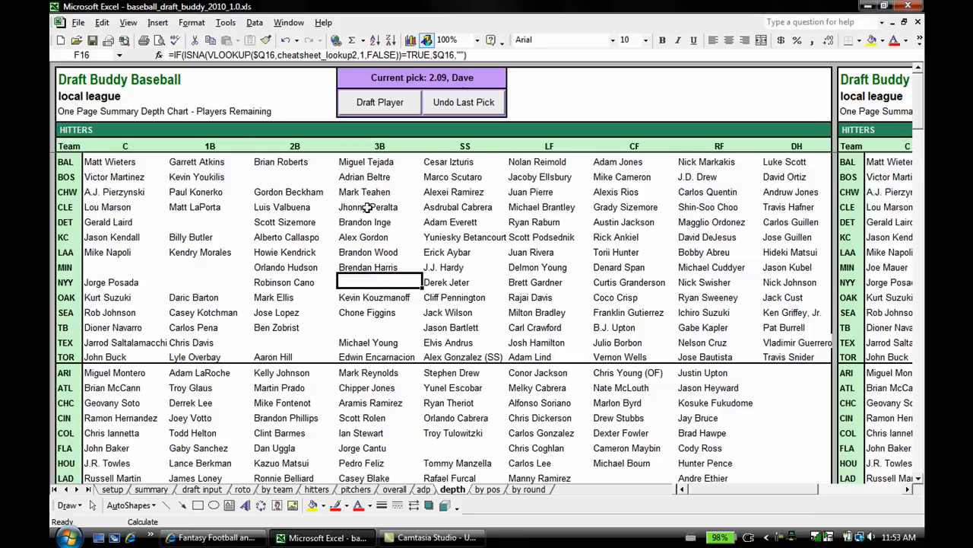
click(380, 207)
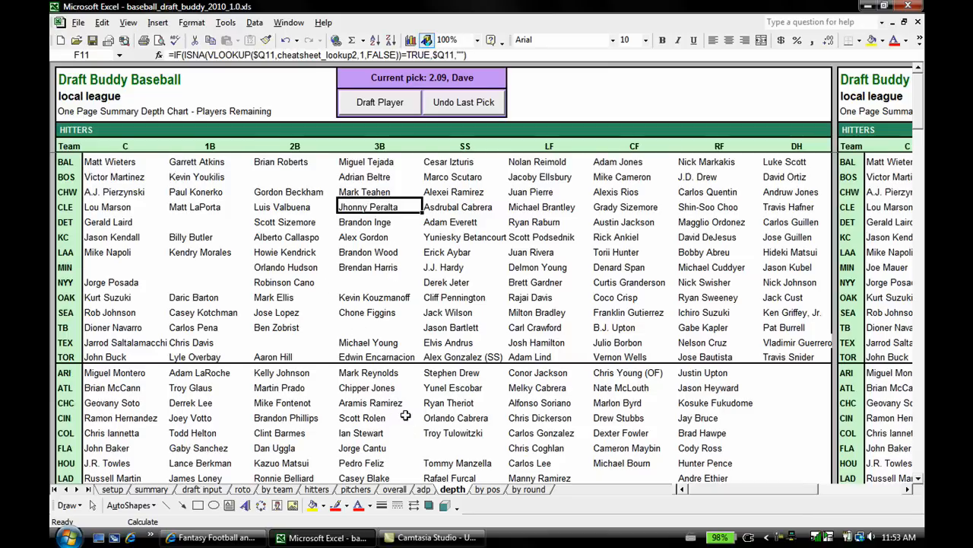
click(487, 489)
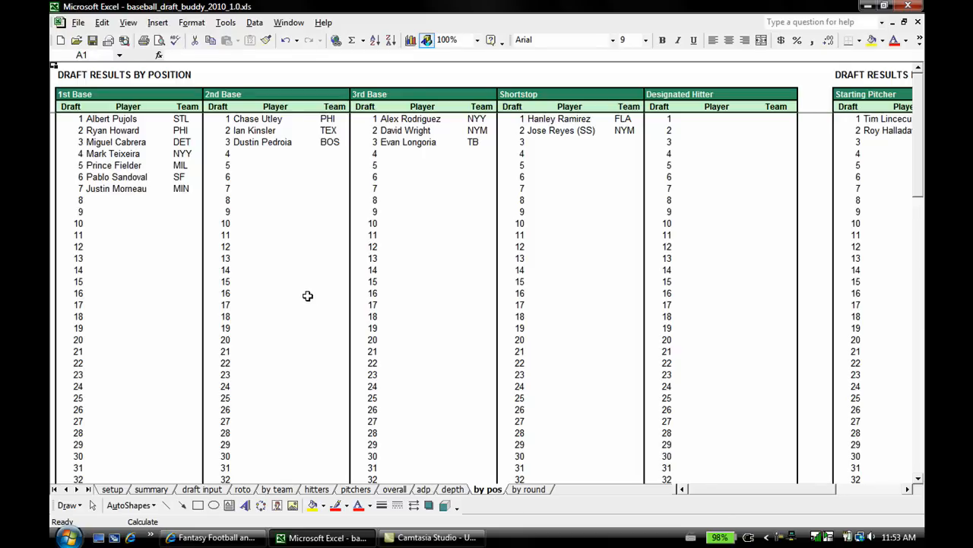
mouse_move(248, 282)
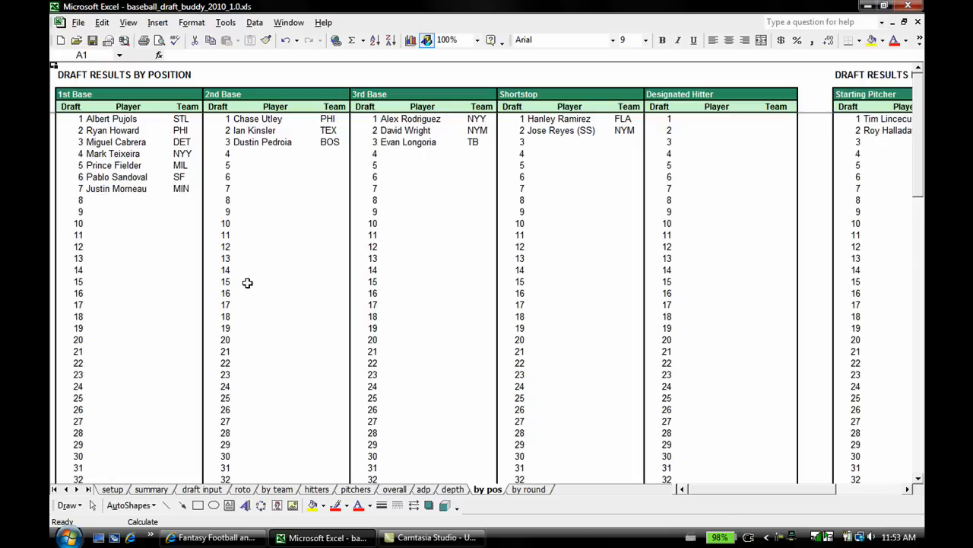
mouse_move(307, 327)
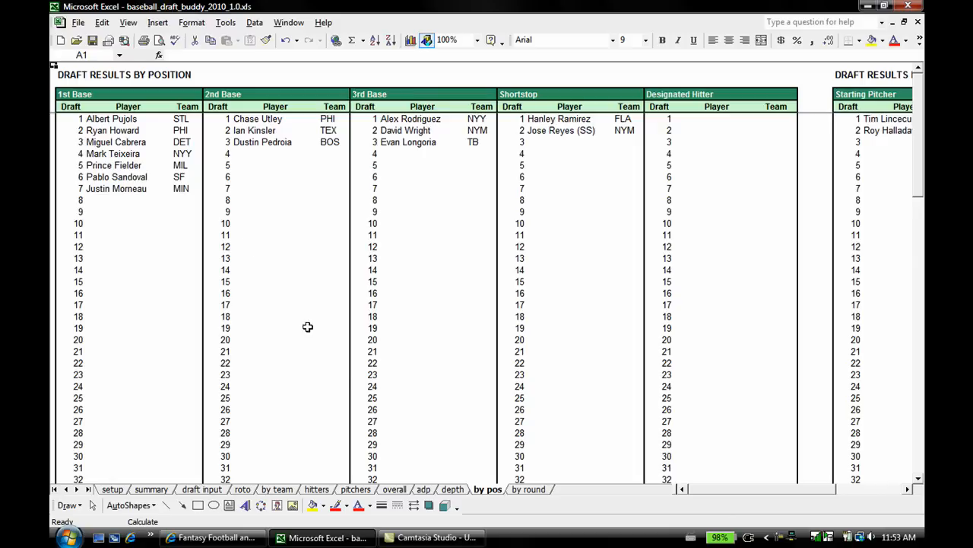
Switch to the draft results by round sheet
click(528, 489)
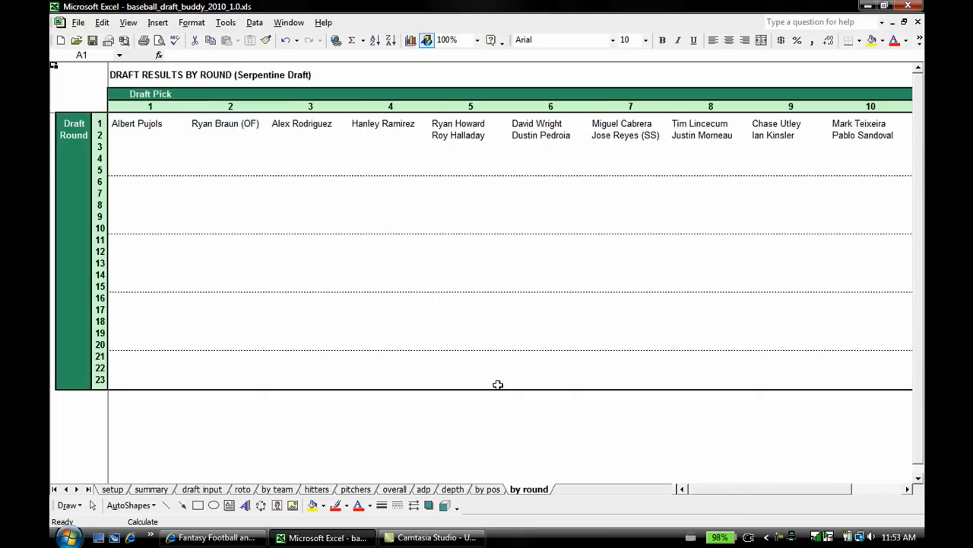
mouse_move(371, 325)
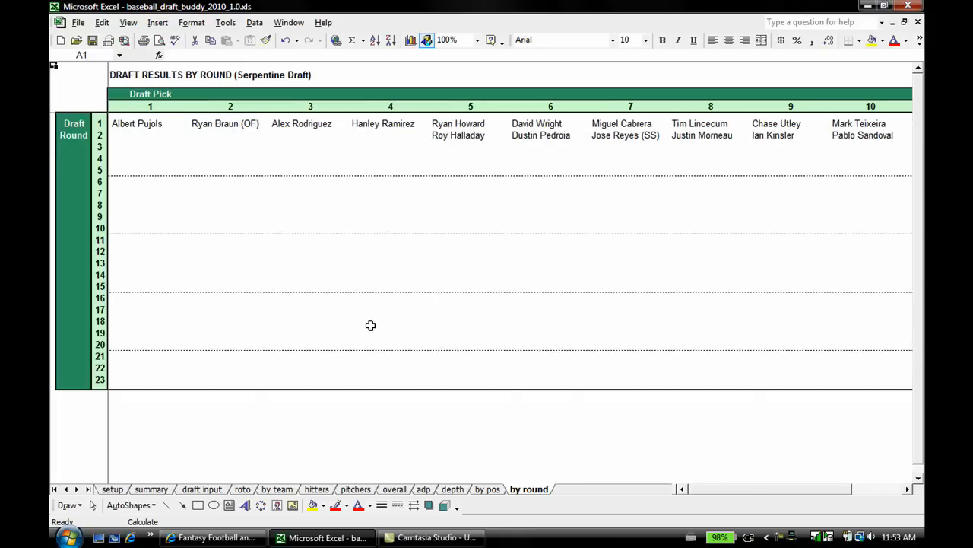
mouse_move(200, 497)
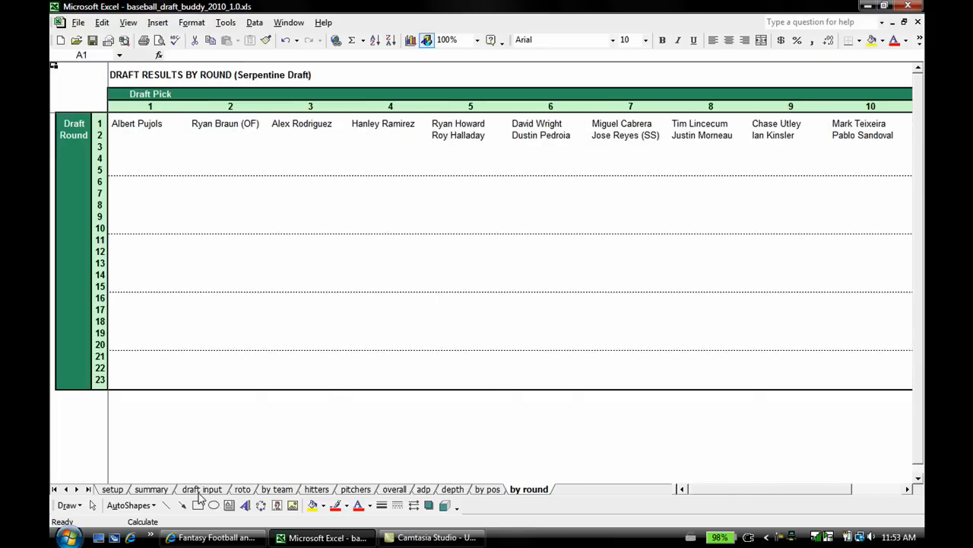
Return to the draft input table listing picks through 2.08
click(201, 490)
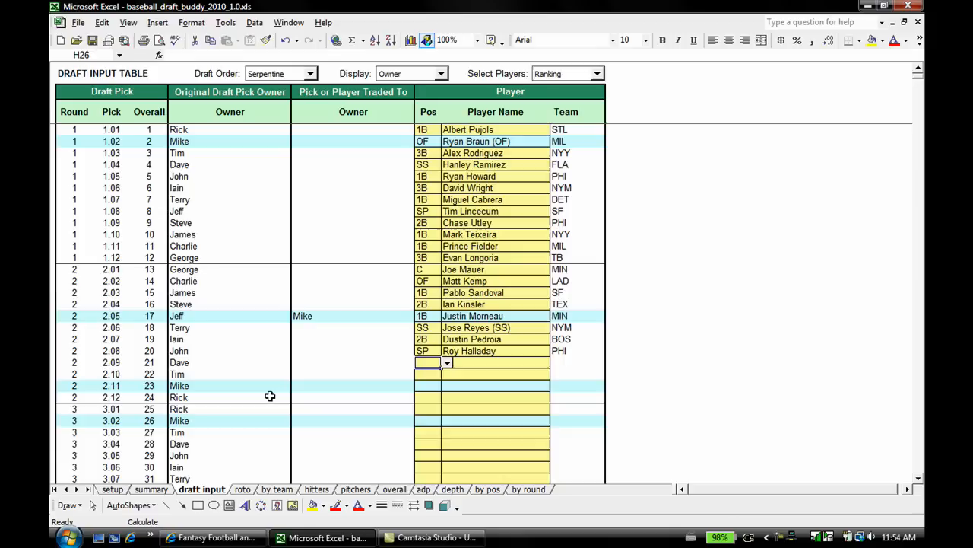
mouse_move(237, 336)
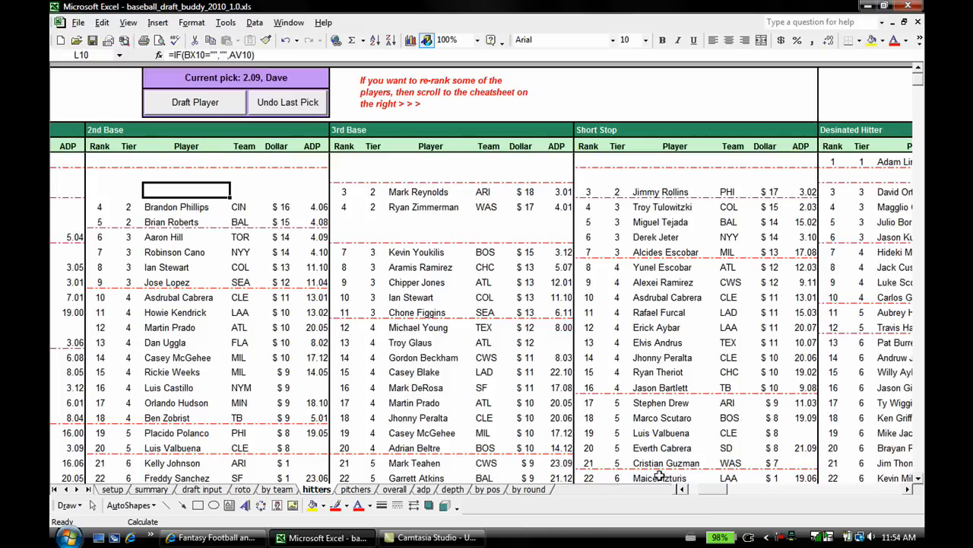
Scroll the hitters cheat sheet left to the 1st Base list
scroll(left, 3)
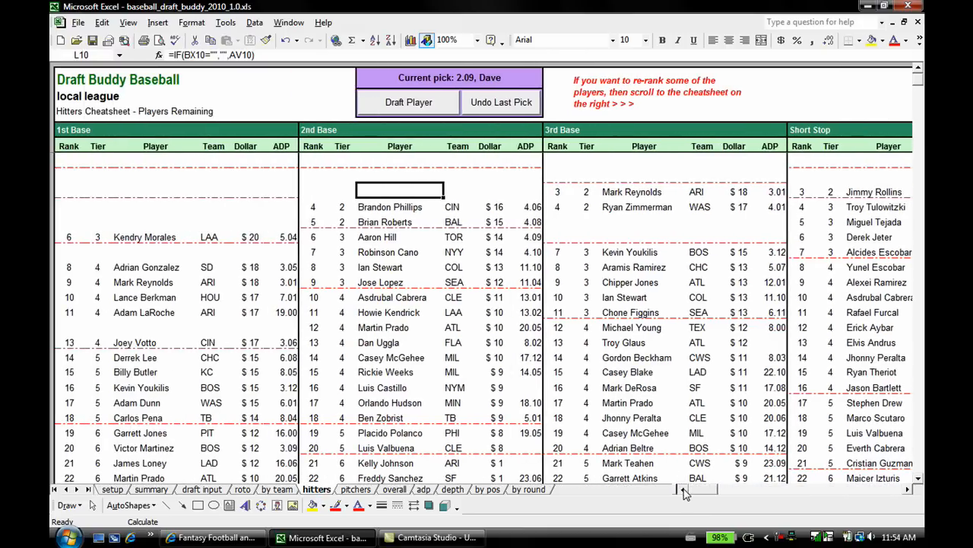